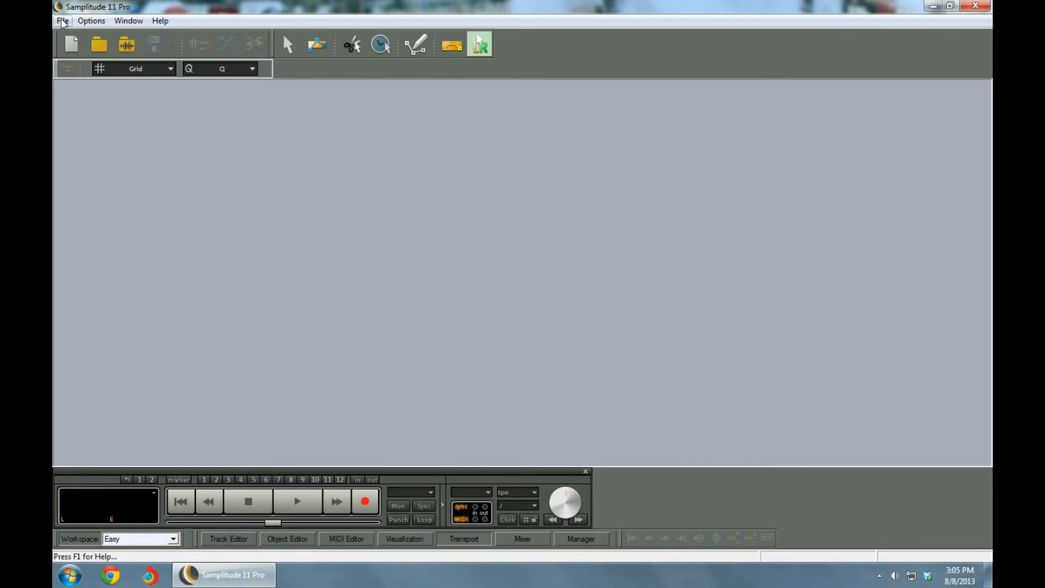
- Choose New Virtual Project from the File menu
{"action": "left_click", "coordinate": [62, 20]}
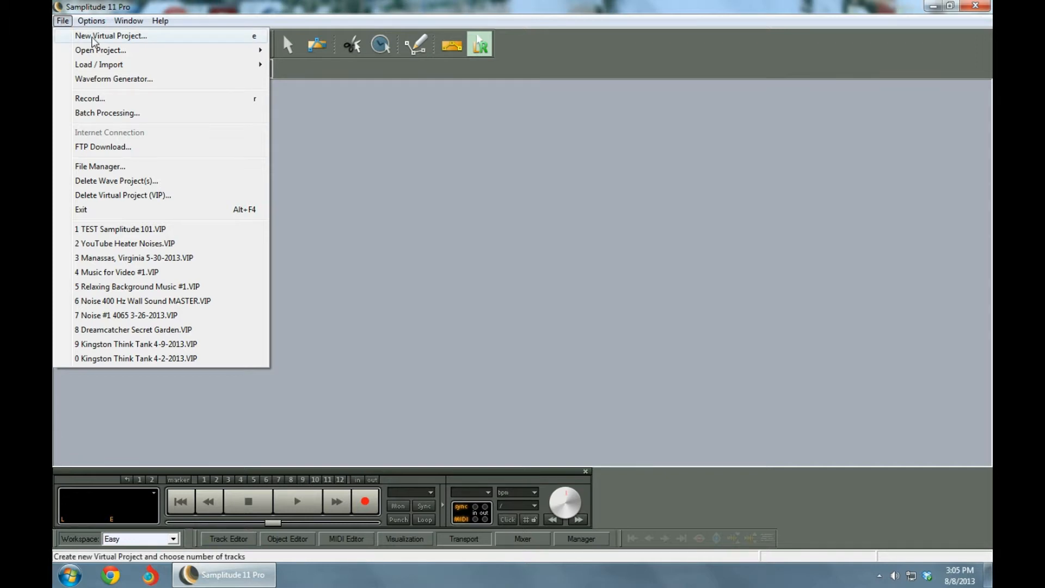
{"action": "left_click", "coordinate": [110, 36]}
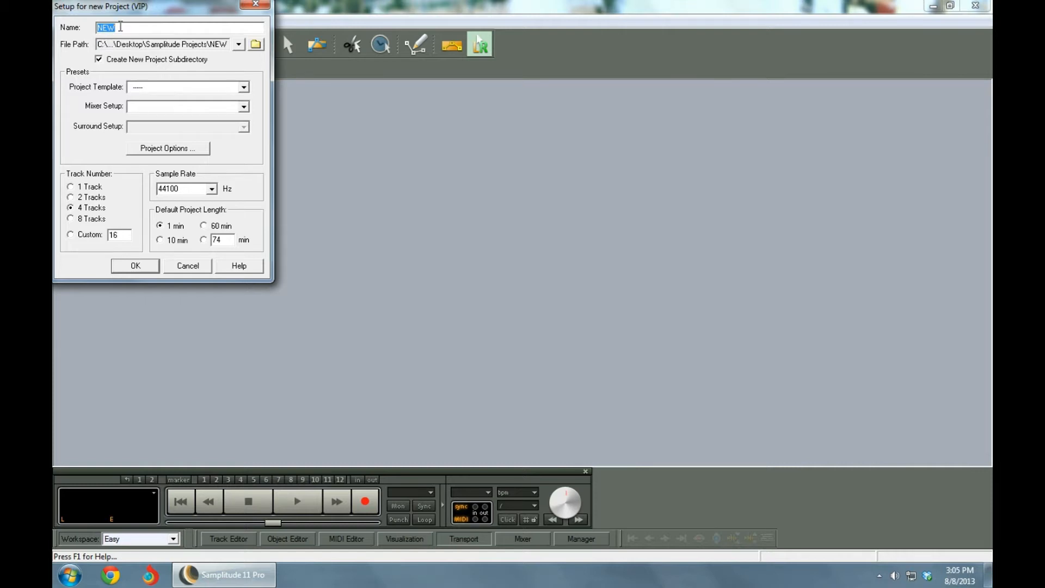
- Name the project 'Tutorial Demo' and set its location to Samplitude Projects
{"action": "type", "text": "T"}
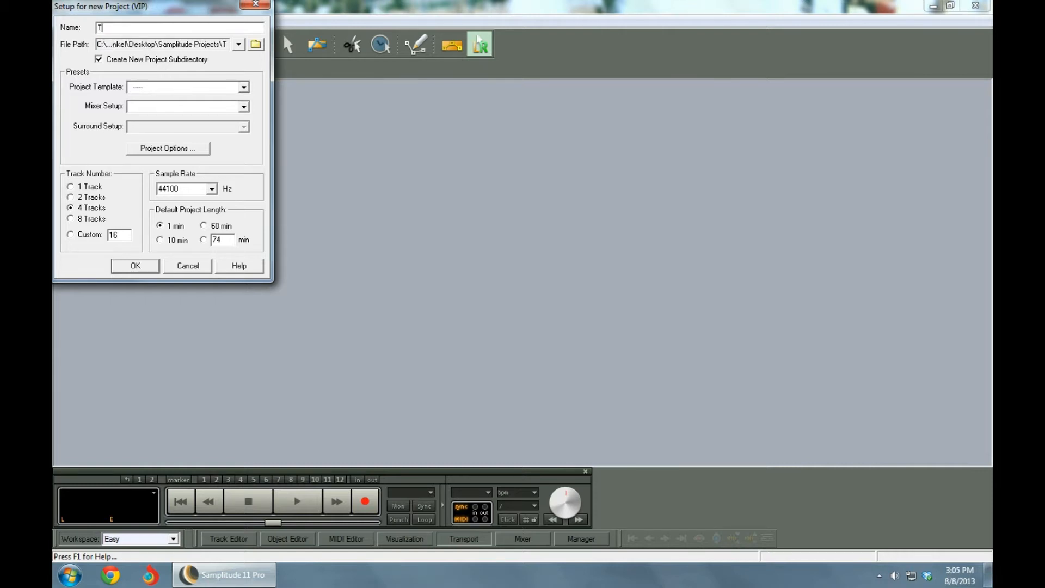
{"action": "type", "text": "utor"}
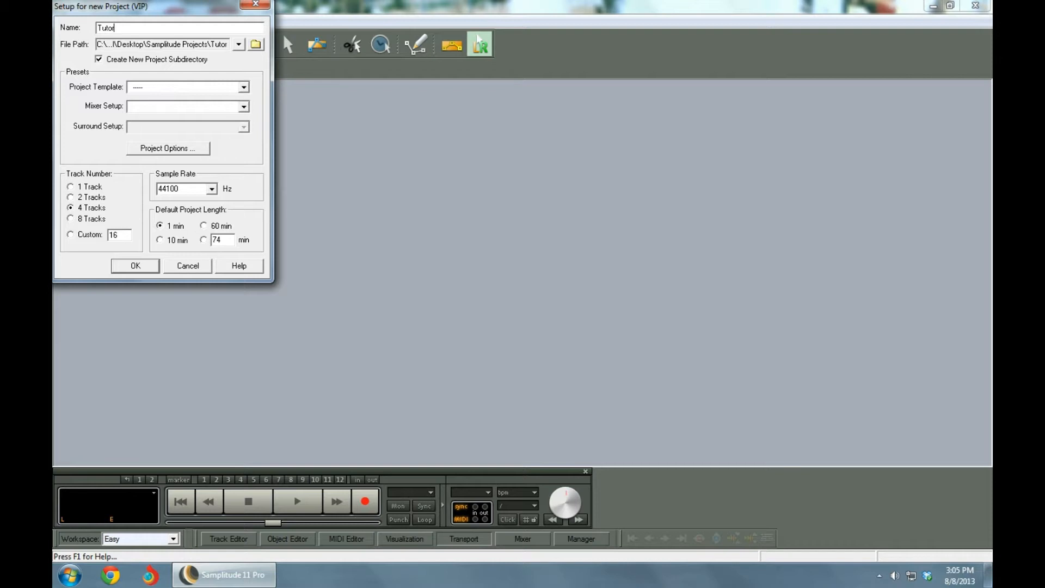
{"action": "type", "text": "ial"}
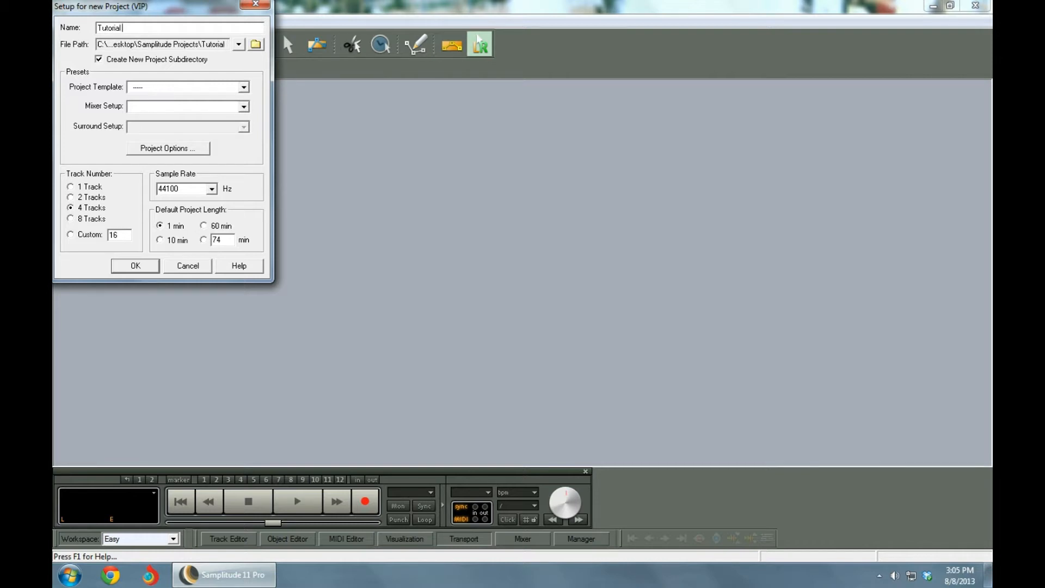
{"action": "type", "text": "Demo"}
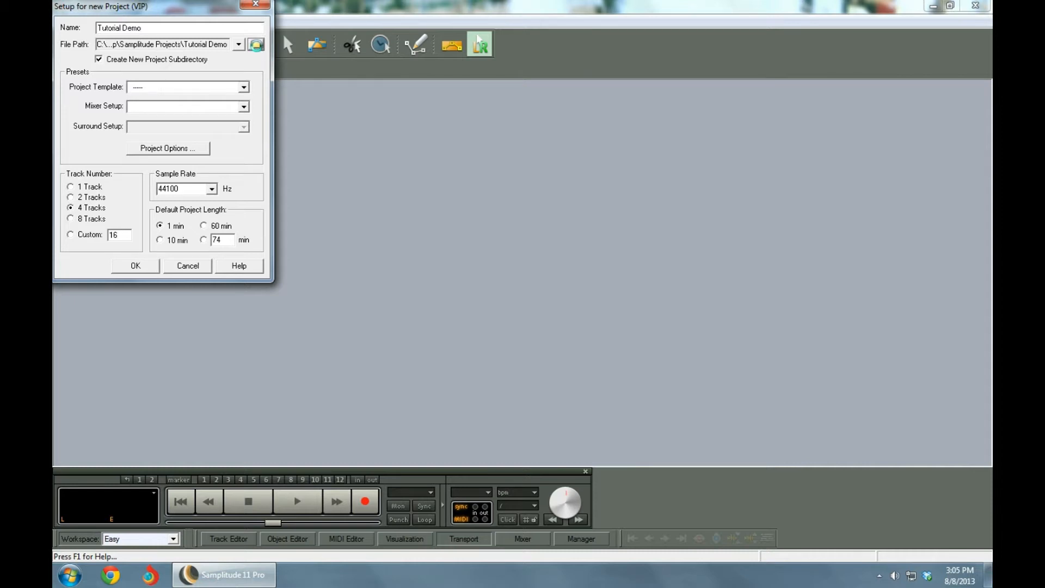
{"action": "left_click", "coordinate": [256, 44]}
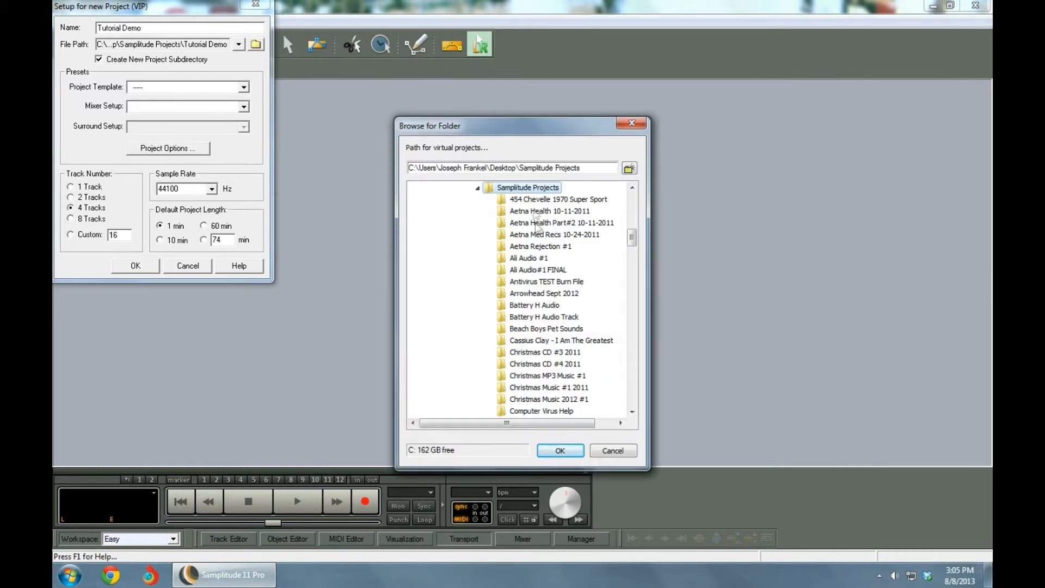
{"action": "left_click", "coordinate": [559, 451]}
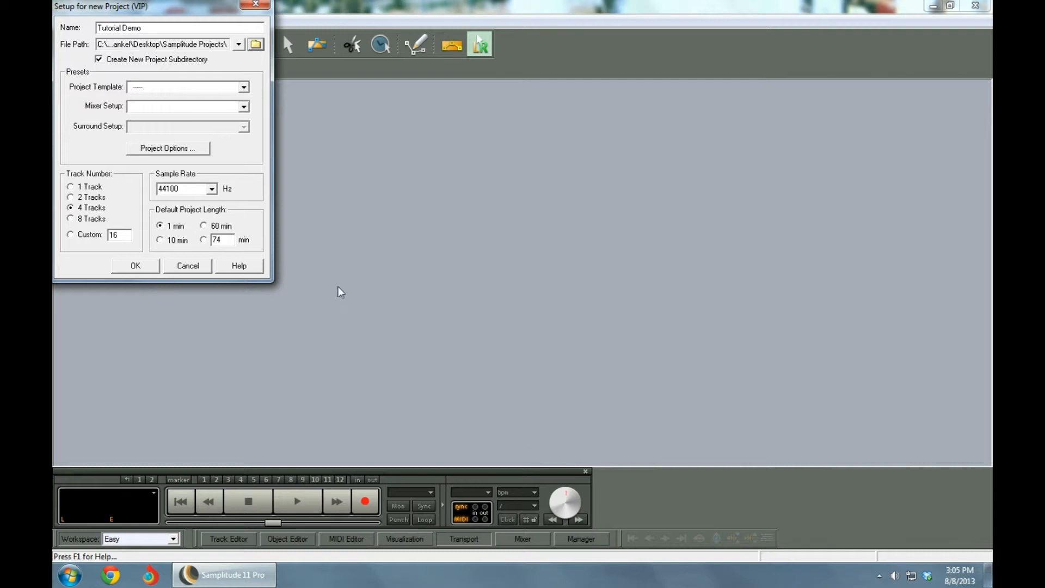
{"action": "mouse_move", "coordinate": [113, 65]}
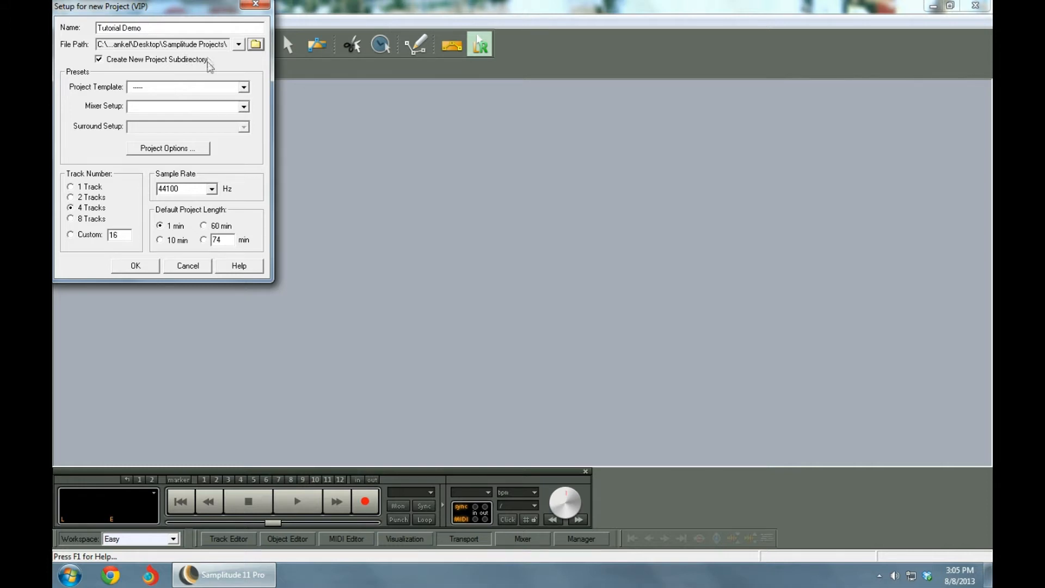
{"action": "mouse_move", "coordinate": [220, 199]}
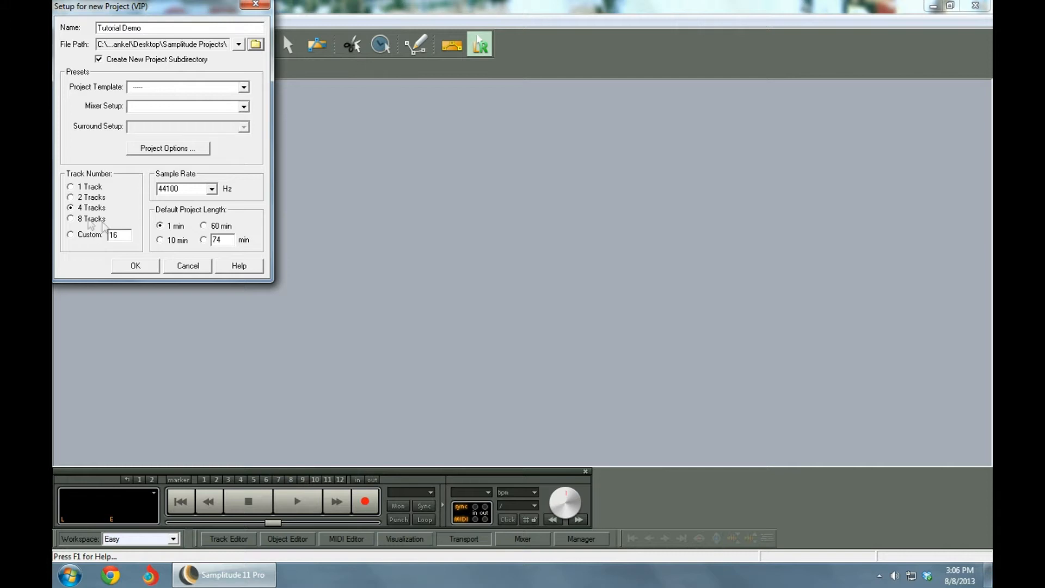
- Set the project to 4 tracks and create it
{"action": "left_click", "coordinate": [71, 234]}
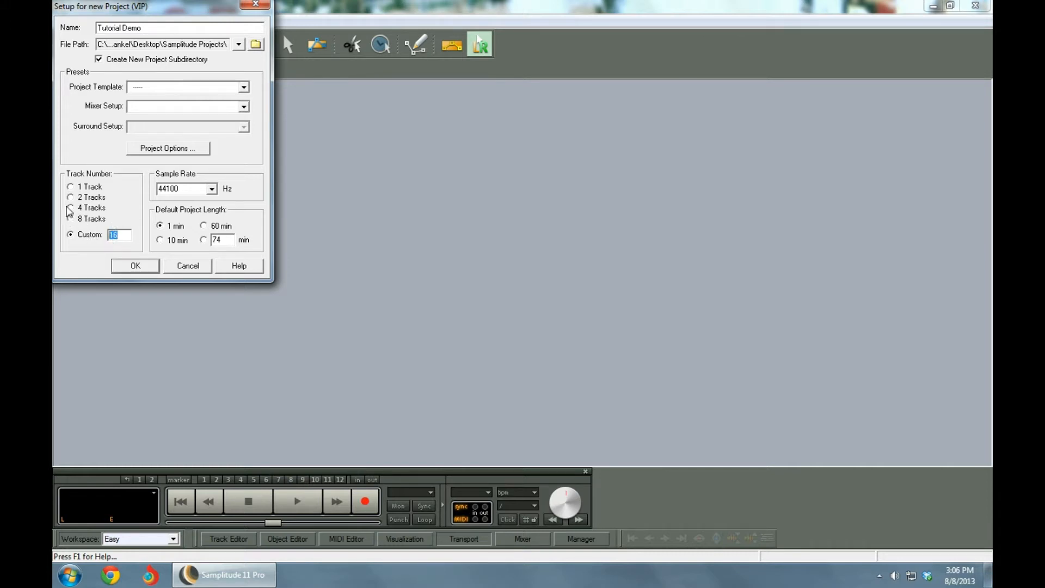
{"action": "left_click", "coordinate": [71, 208]}
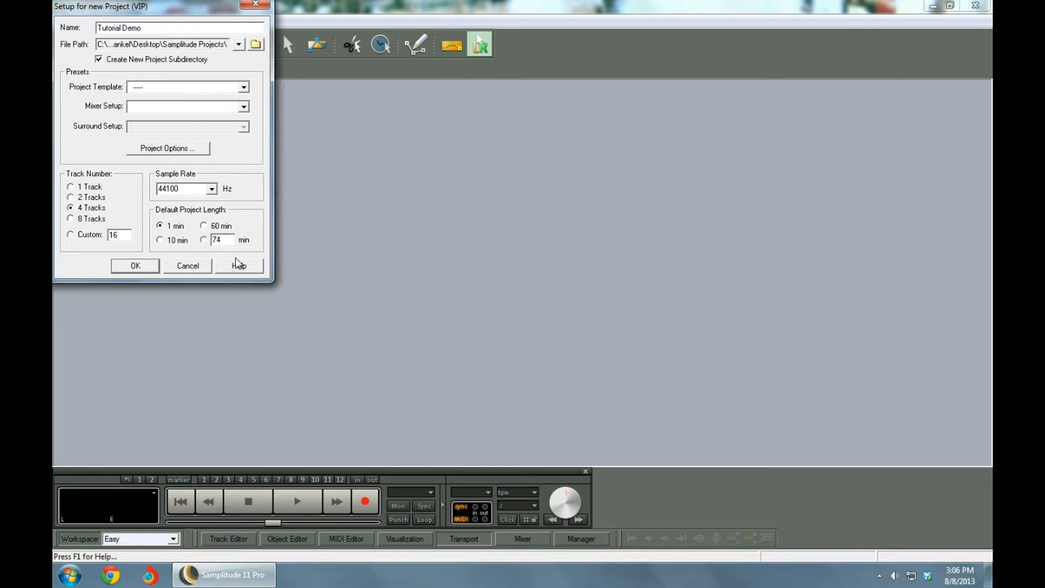
{"action": "left_click", "coordinate": [135, 265]}
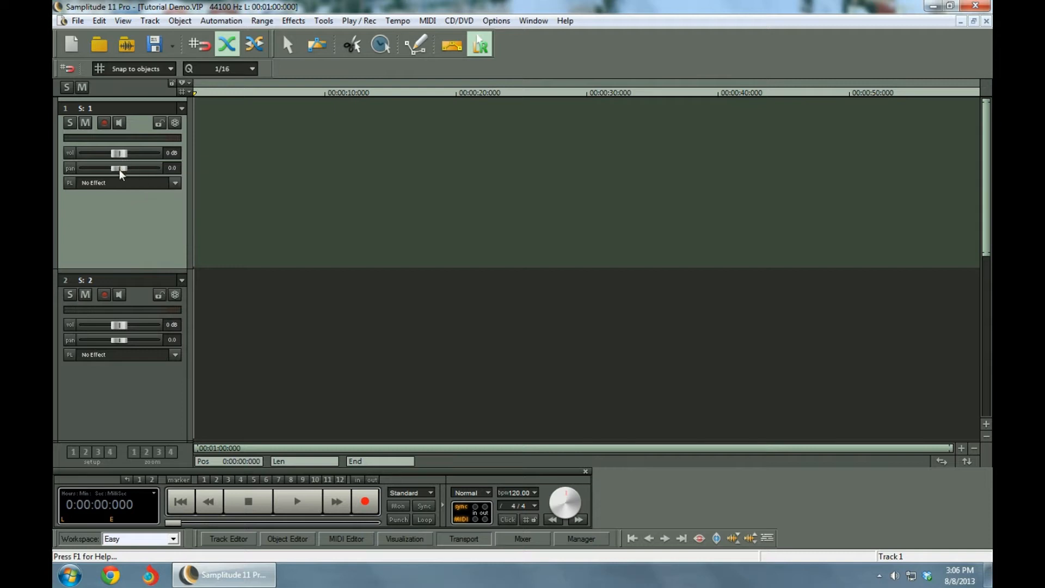
{"action": "mouse_move", "coordinate": [333, 283]}
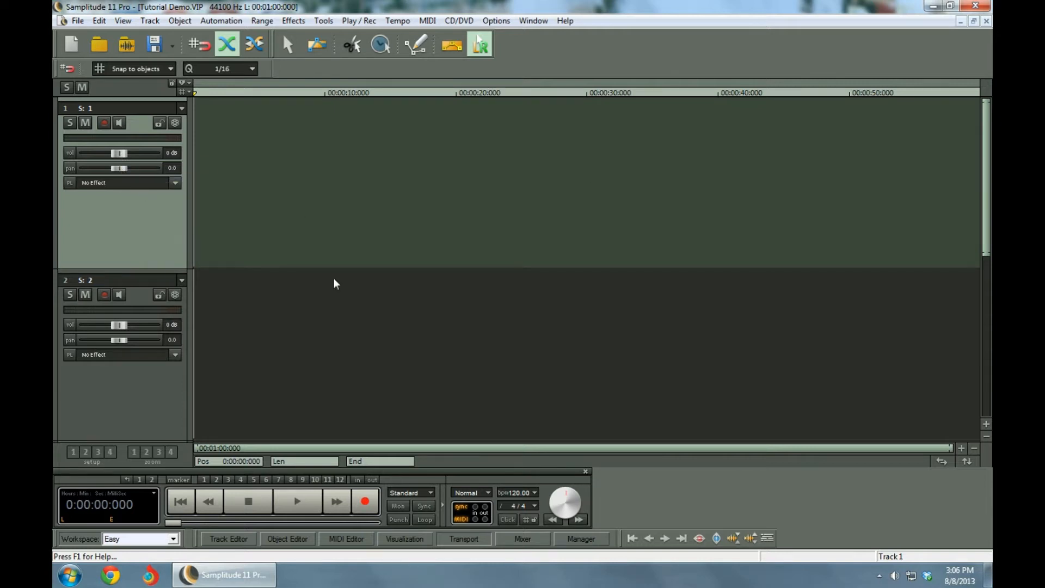
{"action": "mouse_move", "coordinate": [112, 122]}
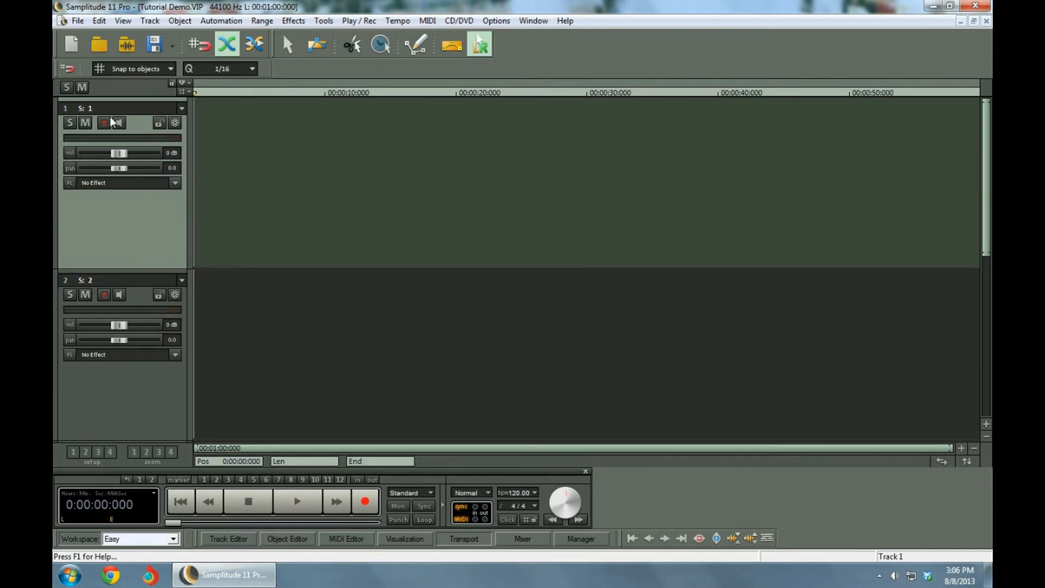
{"action": "left_click", "coordinate": [104, 123]}
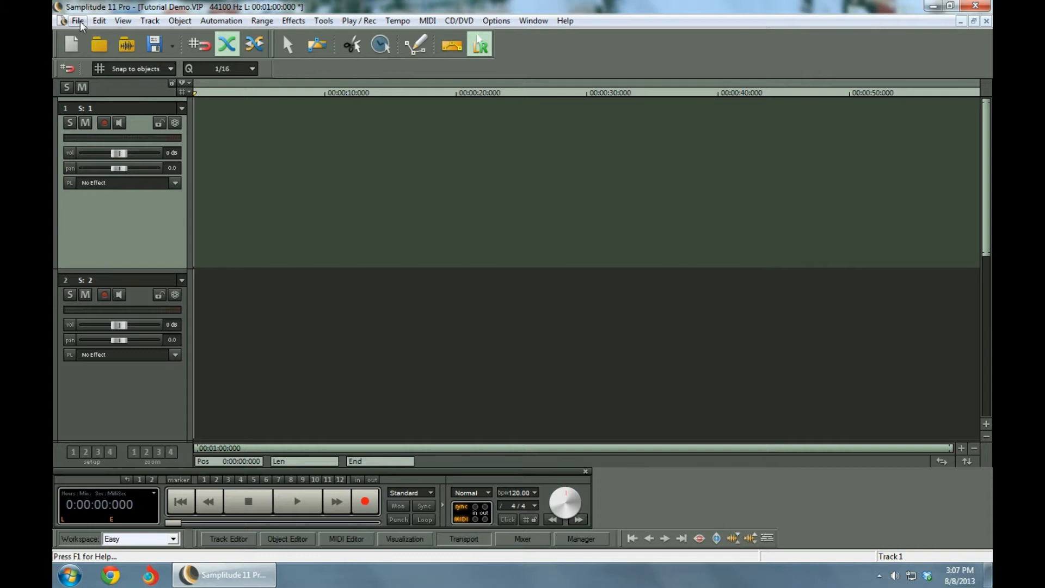
- Open the Load Audio file dialog under File > Load / Import
{"action": "left_click", "coordinate": [78, 21]}
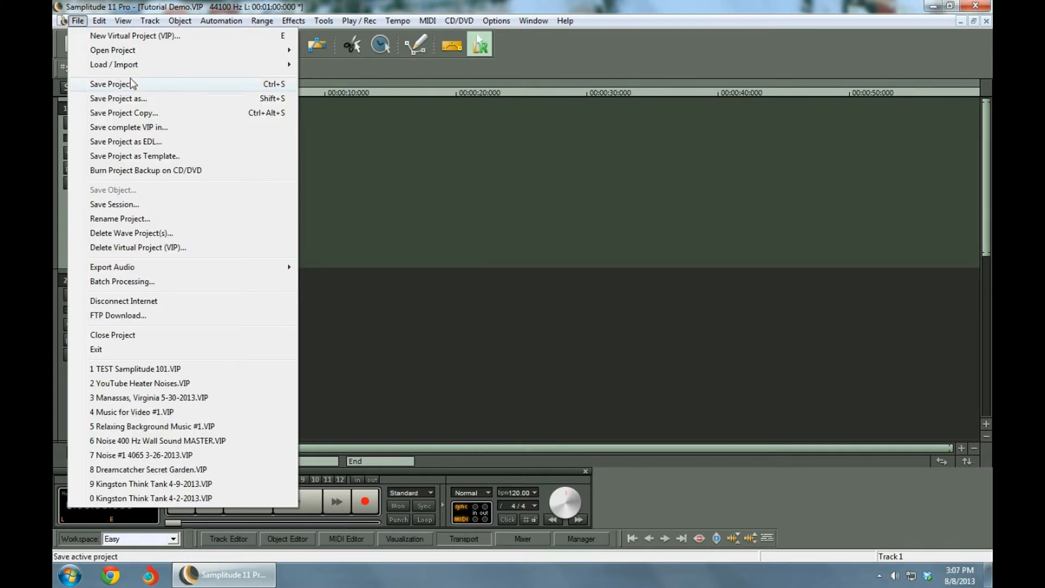
{"action": "mouse_move", "coordinate": [113, 64]}
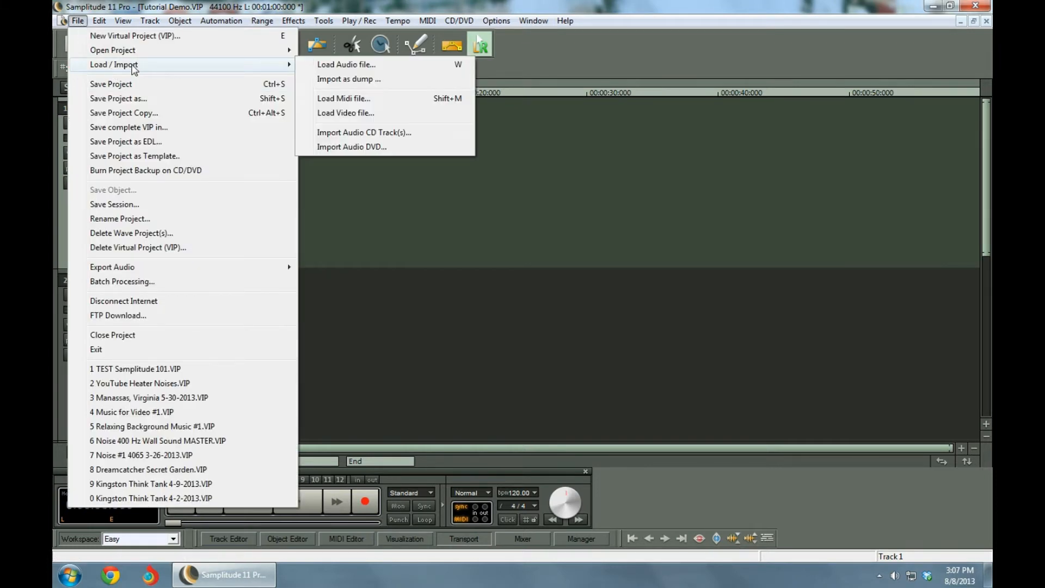
{"action": "mouse_move", "coordinate": [347, 64]}
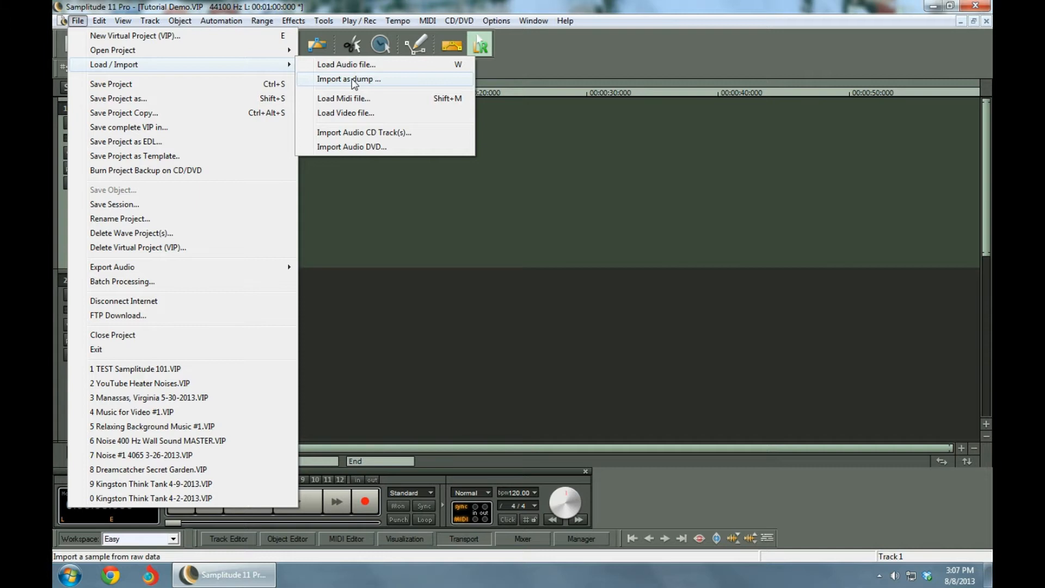
{"action": "mouse_move", "coordinate": [346, 64]}
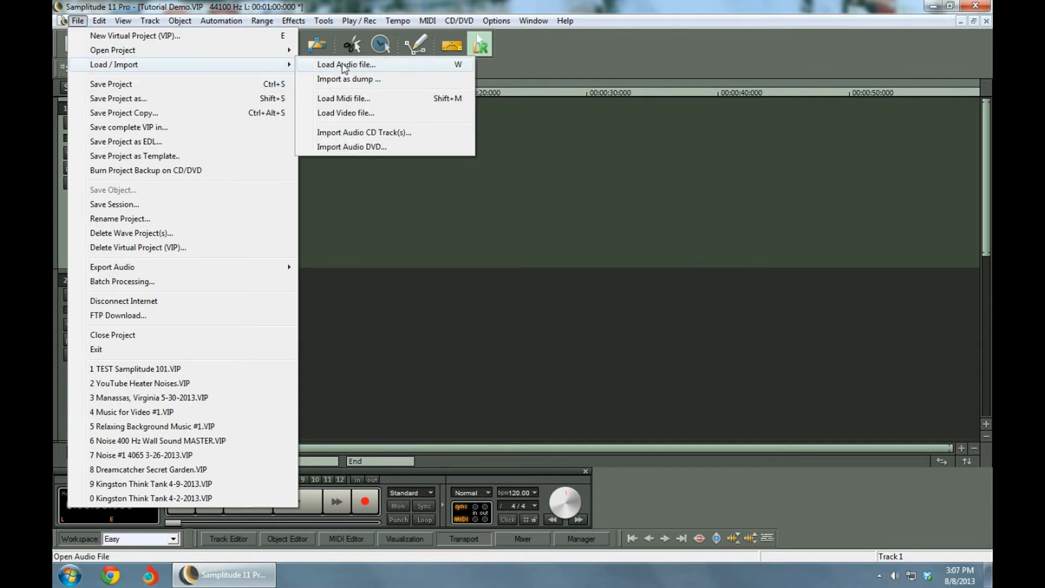
{"action": "left_click", "coordinate": [346, 64]}
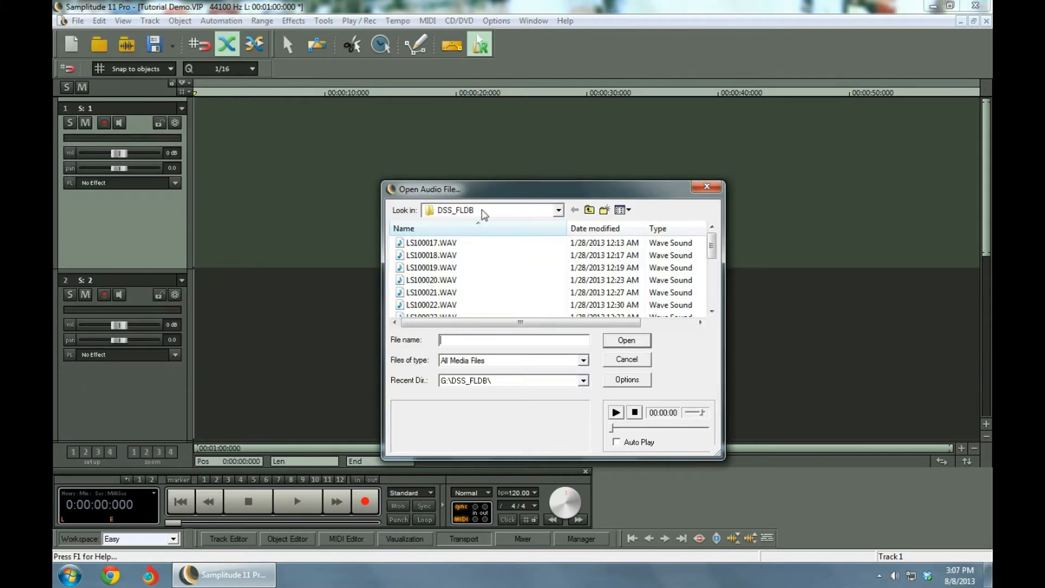
- Select LS100017.WAV, LS100019.WAV and LS100025.WAV and open them for loading
{"action": "left_click", "coordinate": [431, 255]}
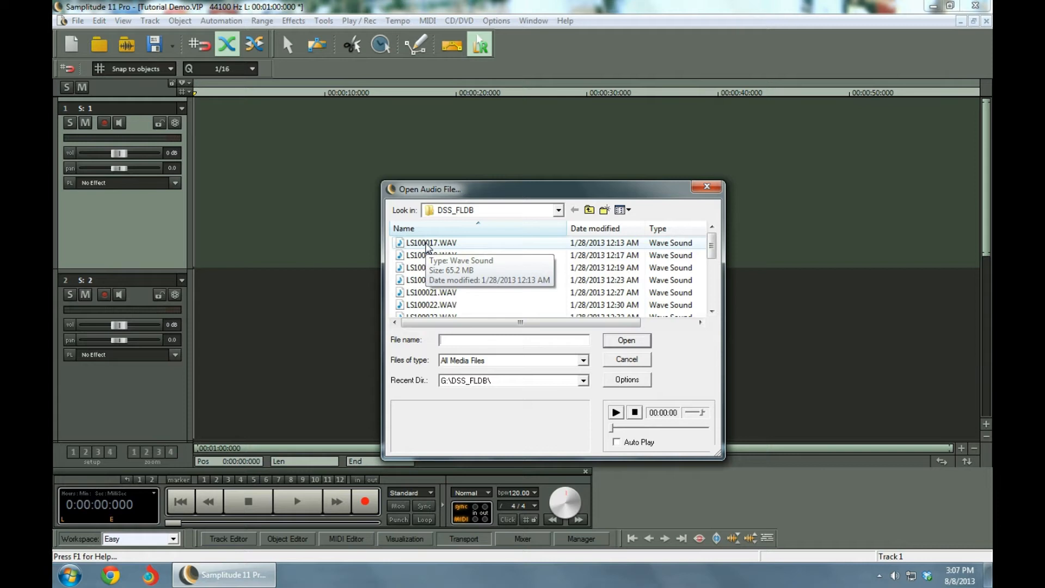
{"action": "left_click", "coordinate": [431, 242]}
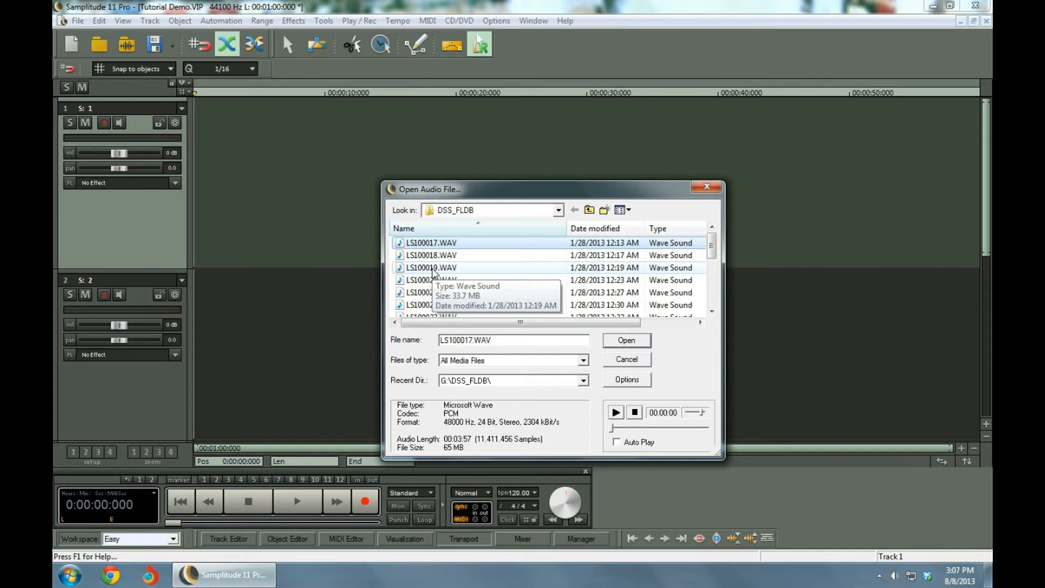
{"action": "left_click", "coordinate": [431, 267]}
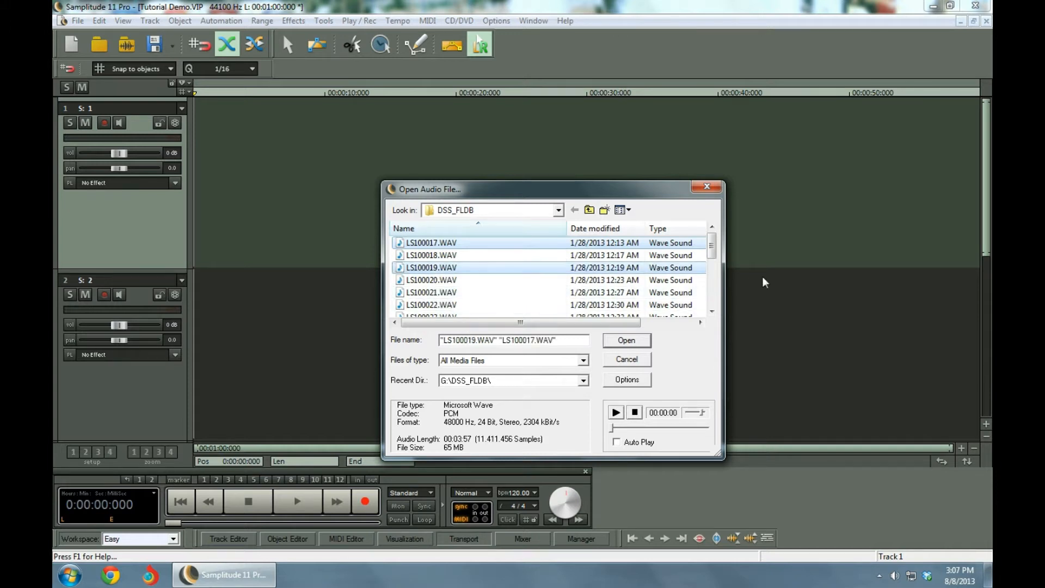
{"action": "scroll", "scroll_direction": "down", "scroll_amount": 3}
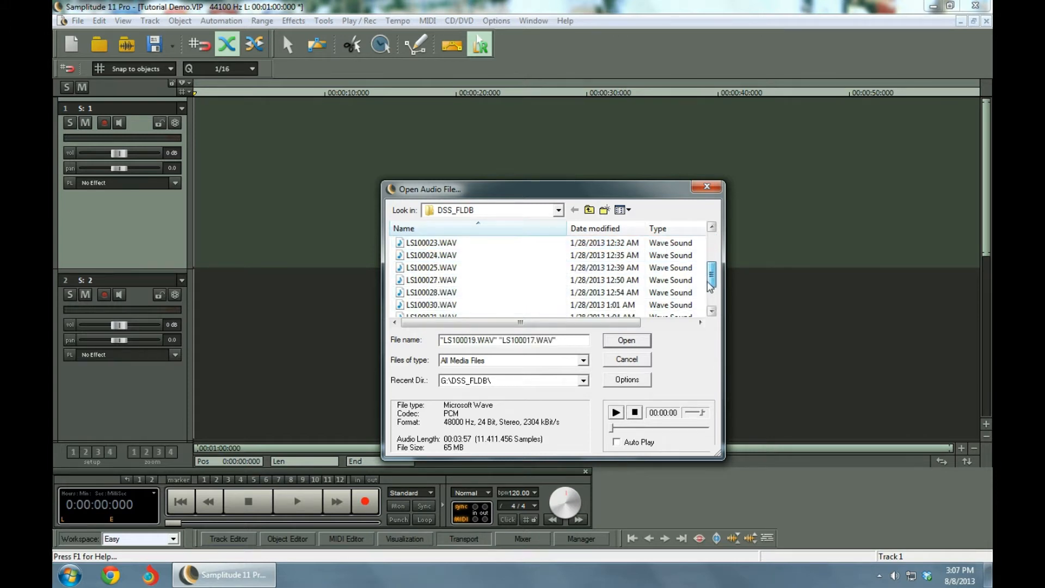
{"action": "left_click", "coordinate": [431, 267]}
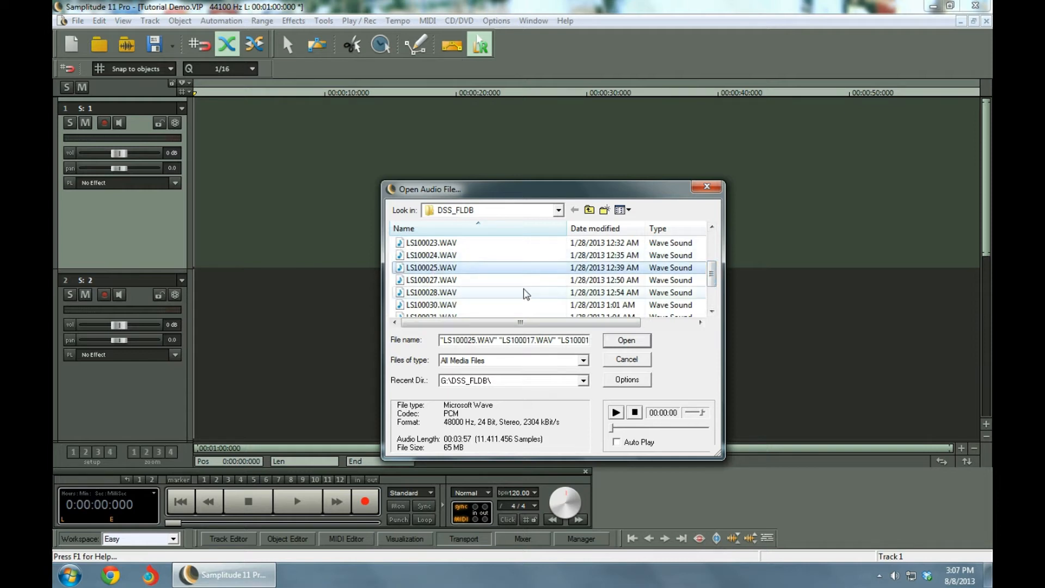
{"action": "left_click", "coordinate": [626, 340]}
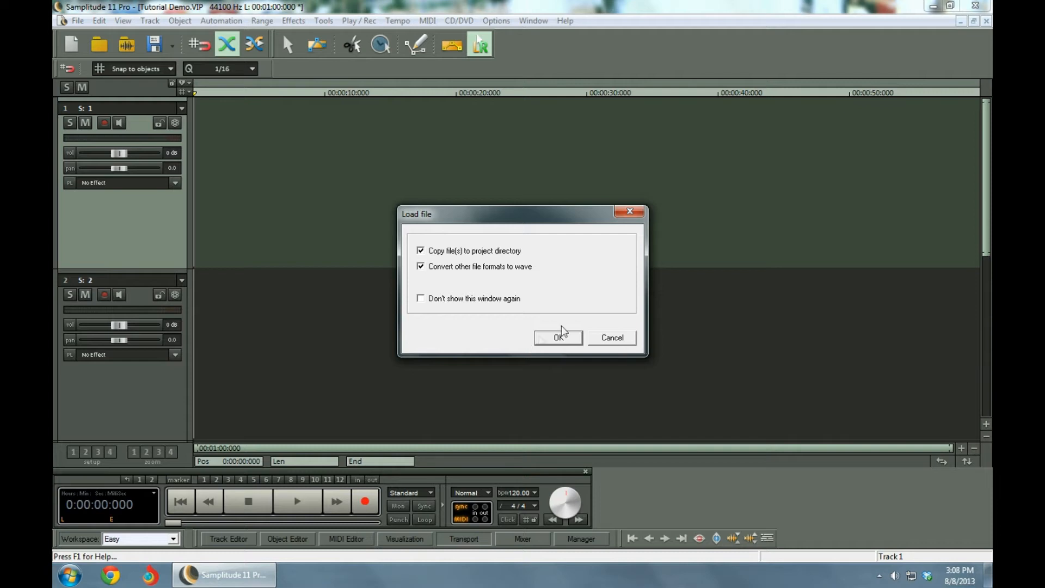
- Load the songs onto track 1, converting 48000 Hz files to 44100 Hz
{"action": "left_click", "coordinate": [559, 337]}
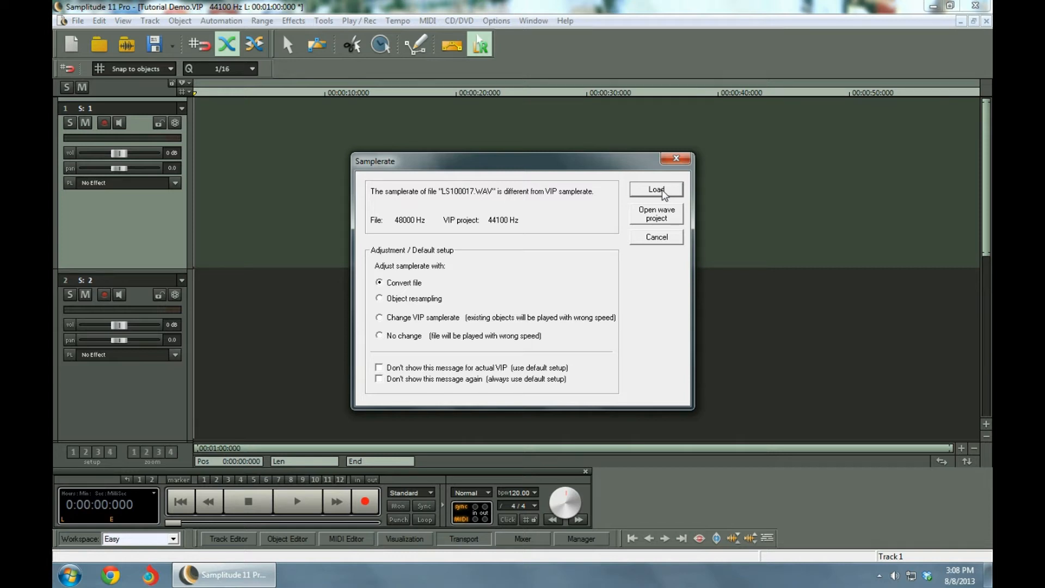
{"action": "left_click", "coordinate": [656, 189]}
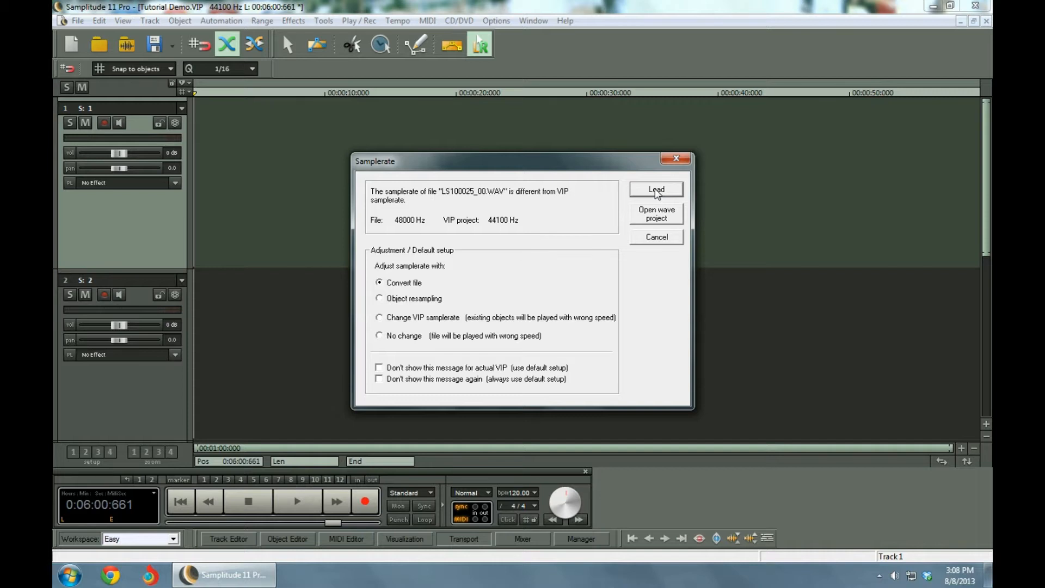
{"action": "left_click", "coordinate": [656, 190]}
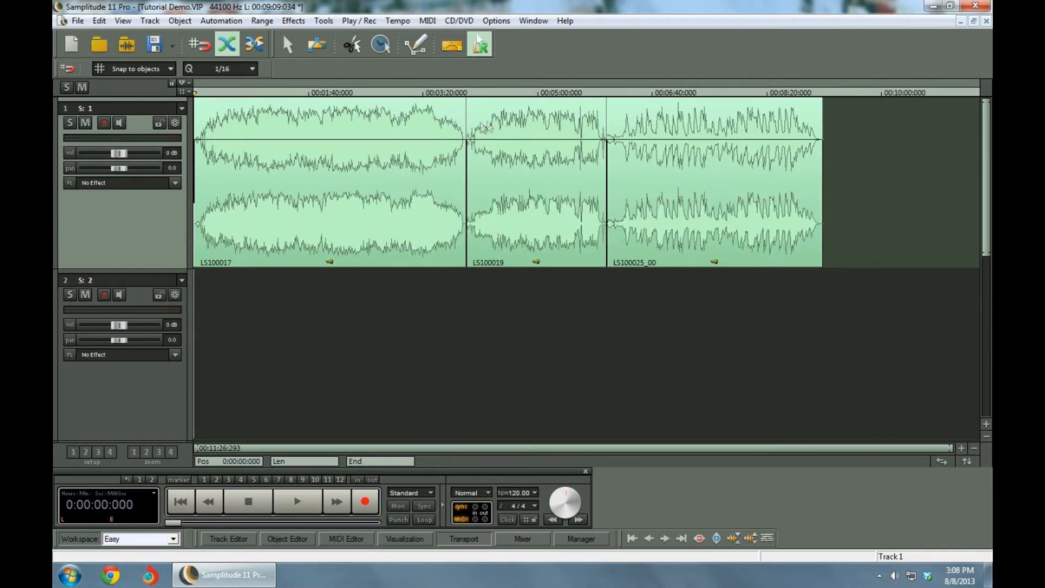
{"action": "mouse_move", "coordinate": [341, 167]}
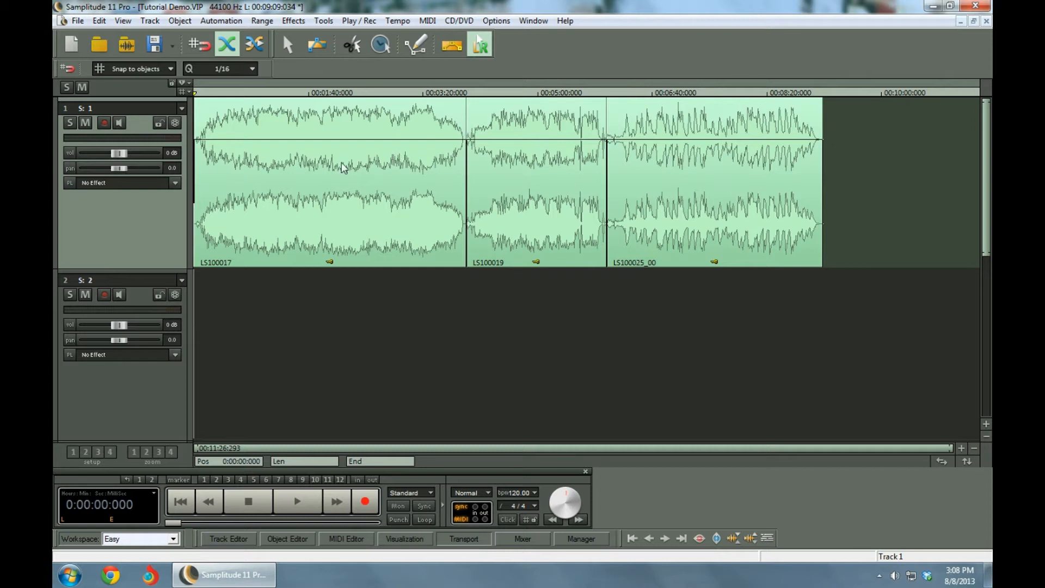
- Drag the clips so track 1 runs LS100025_00, LS100019, then LS100017
{"action": "left_click", "coordinate": [329, 166]}
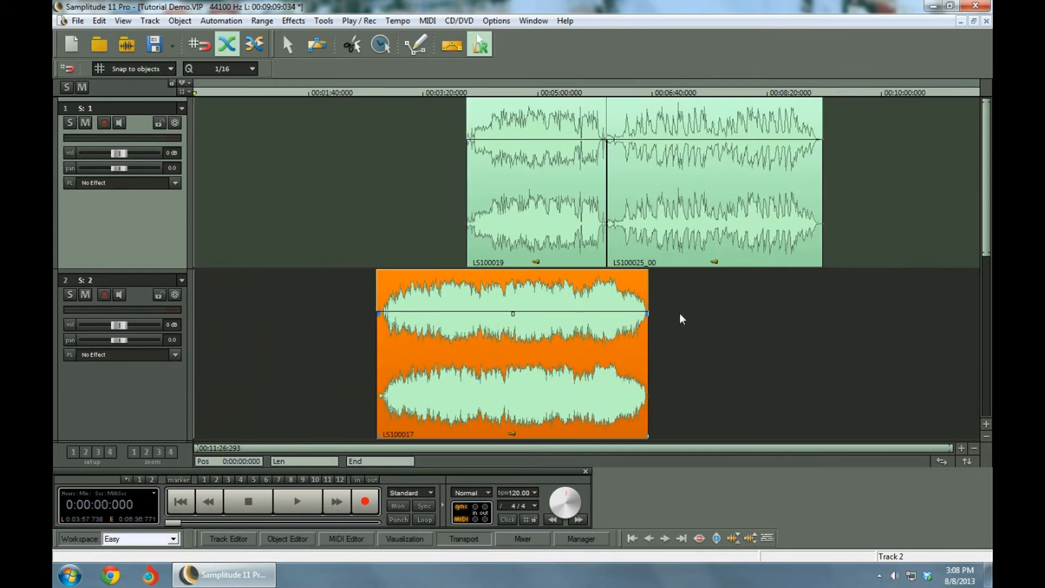
{"action": "left_click", "coordinate": [714, 180]}
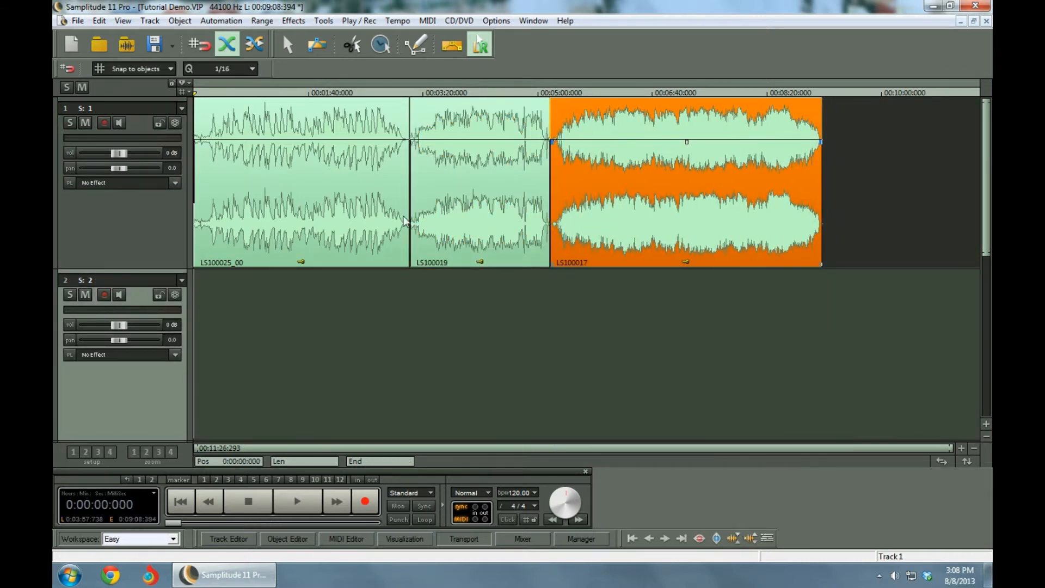
{"action": "left_click", "coordinate": [237, 93]}
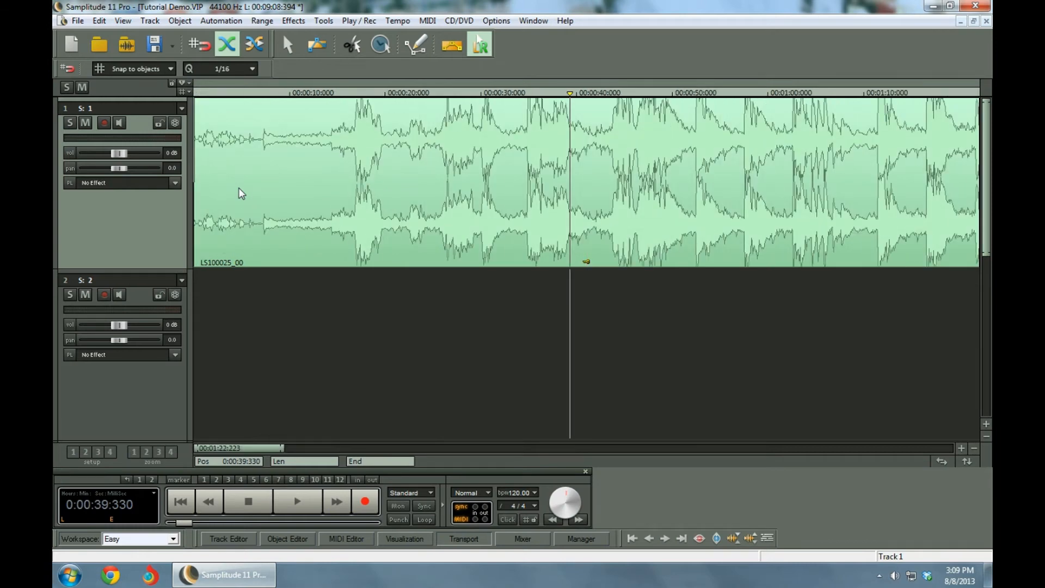
{"action": "left_click", "coordinate": [296, 501]}
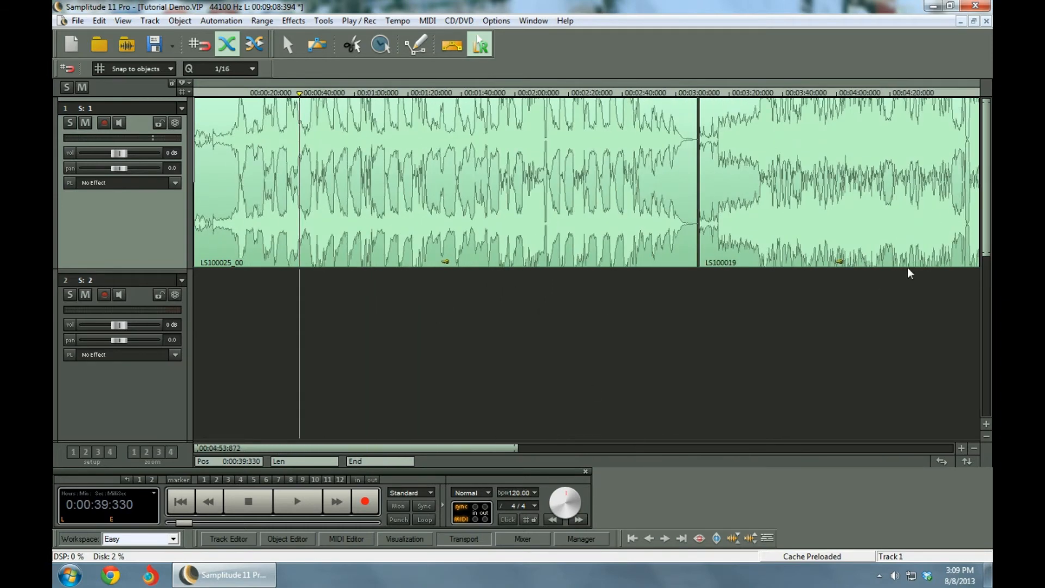
{"action": "mouse_move", "coordinate": [340, 178]}
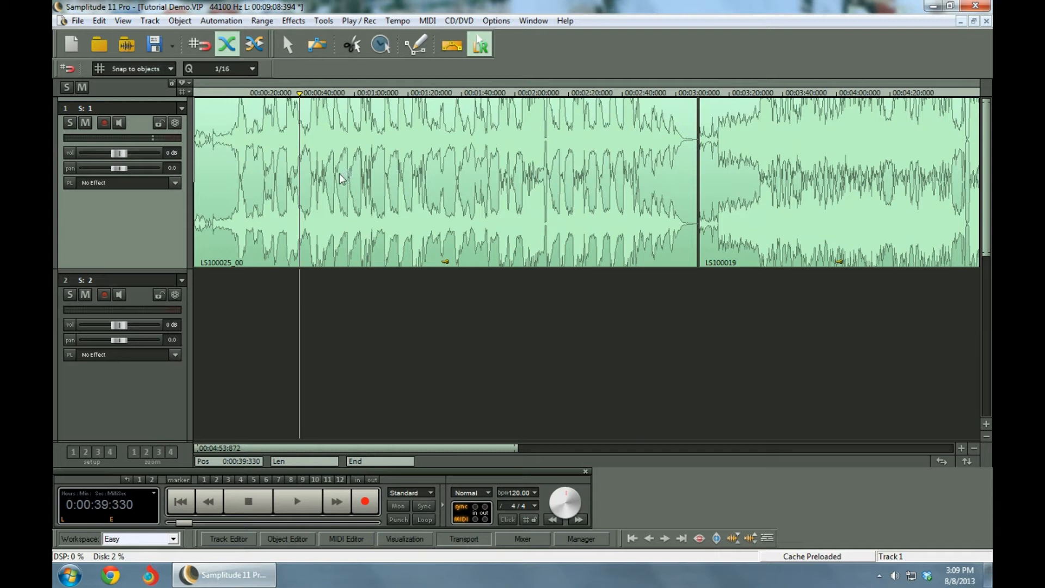
{"action": "mouse_move", "coordinate": [346, 184]}
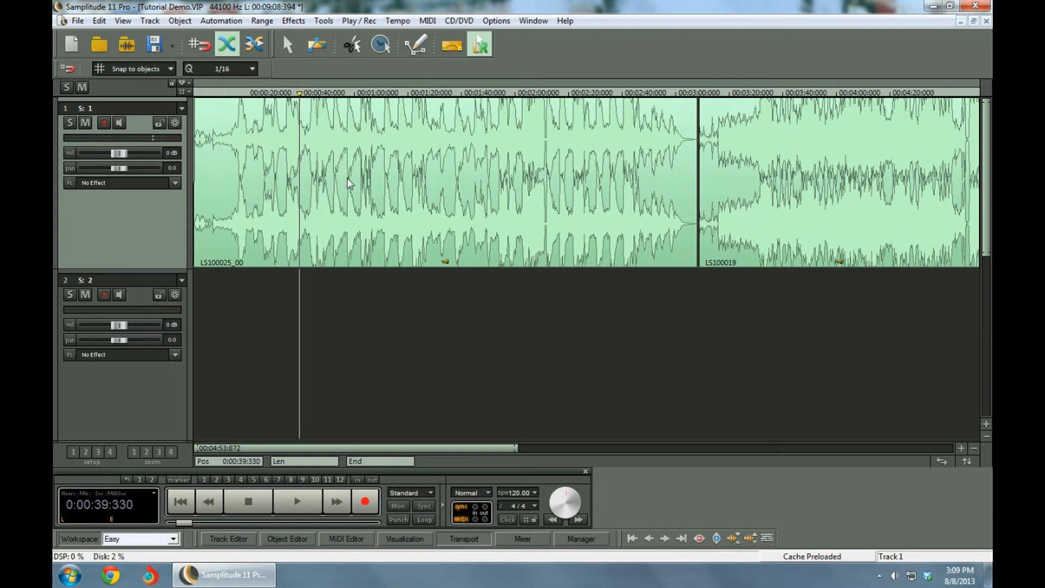
{"action": "mouse_move", "coordinate": [340, 183]}
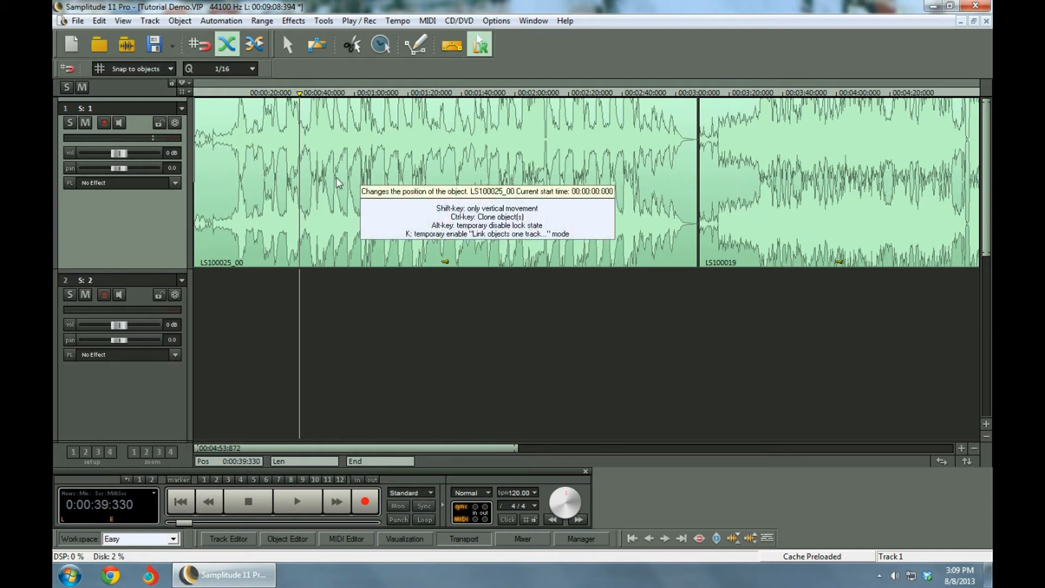
{"action": "left_click", "coordinate": [297, 501]}
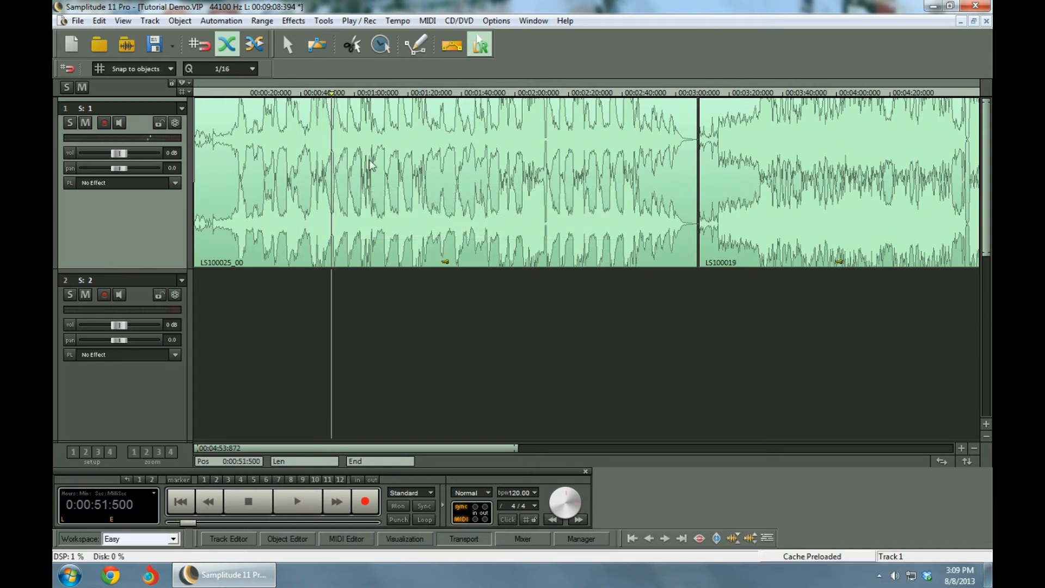
{"action": "mouse_move", "coordinate": [335, 170]}
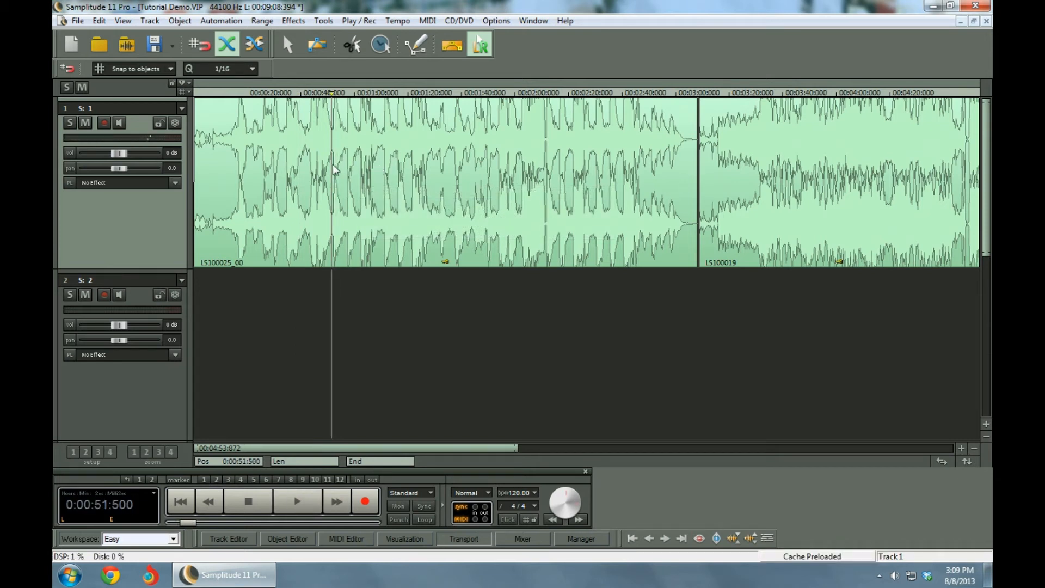
{"action": "mouse_move", "coordinate": [395, 158]}
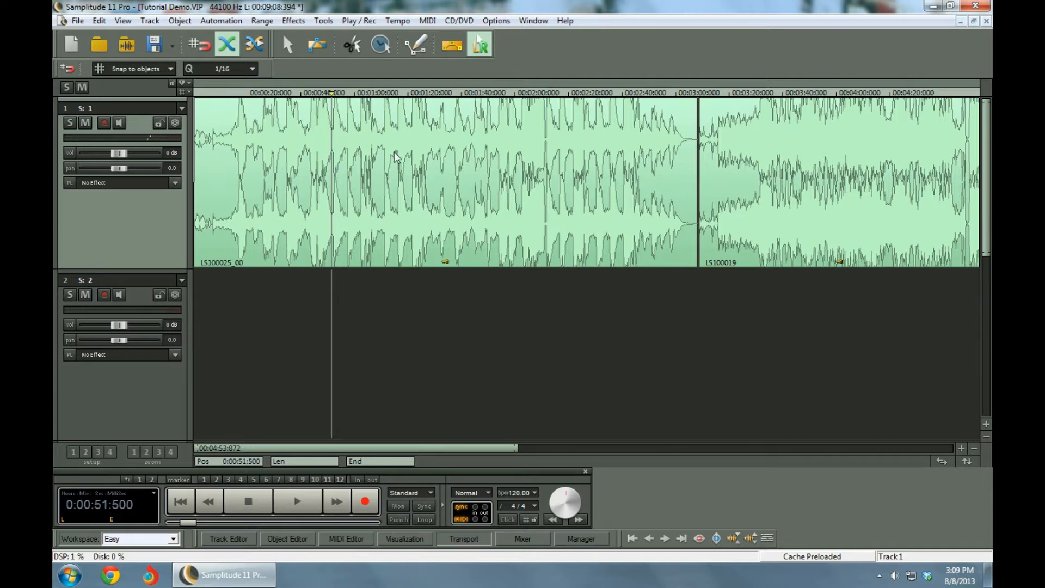
{"action": "mouse_move", "coordinate": [353, 244]}
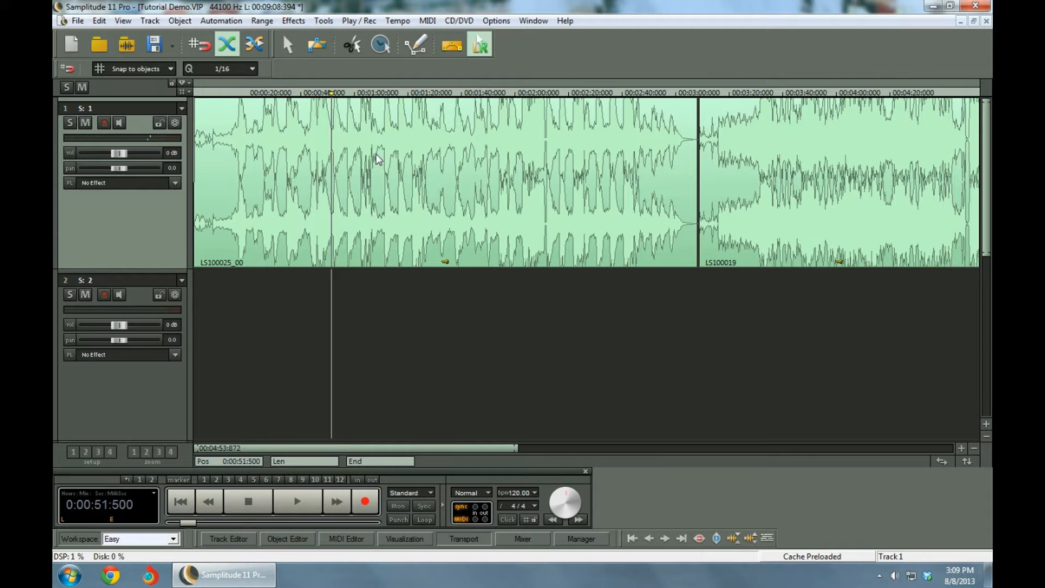
{"action": "left_click", "coordinate": [296, 500]}
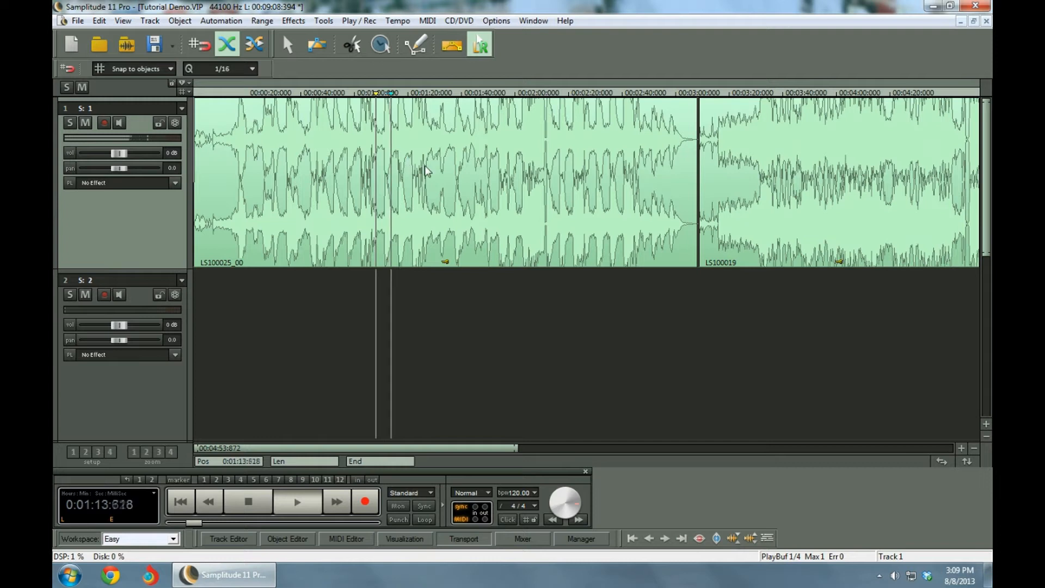
{"action": "left_click", "coordinate": [430, 167]}
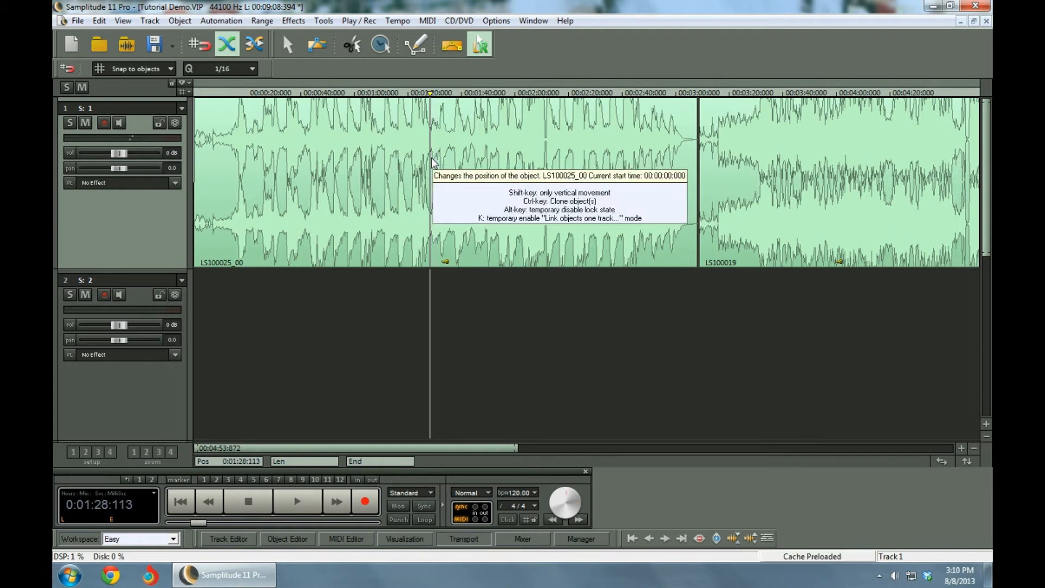
{"action": "left_click", "coordinate": [296, 500]}
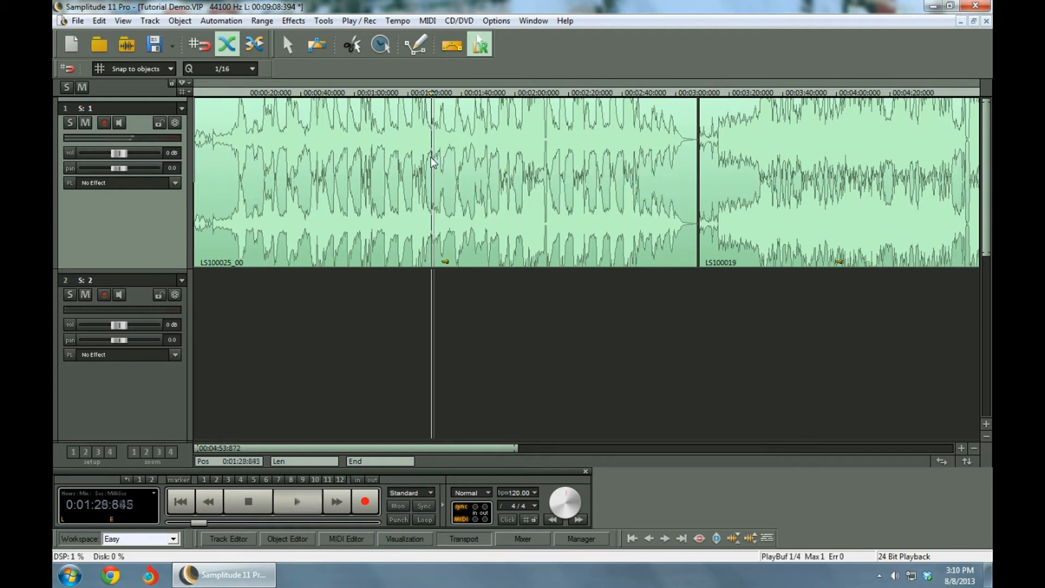
{"action": "left_click", "coordinate": [296, 501]}
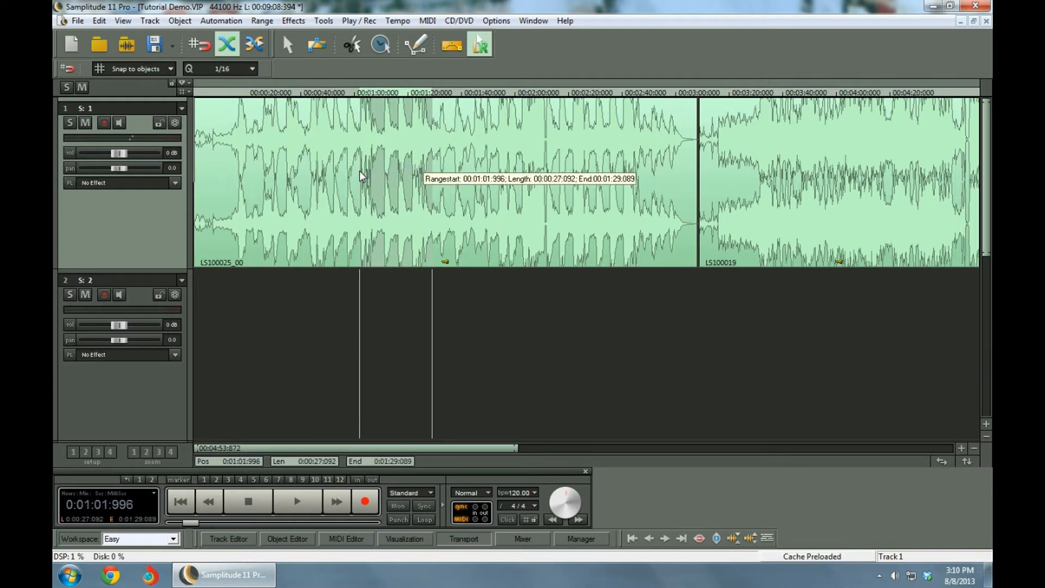
- Extend the marked range in LS100025_00 to span 0:51.745 to 1:29.089
{"action": "left_click", "coordinate": [297, 501]}
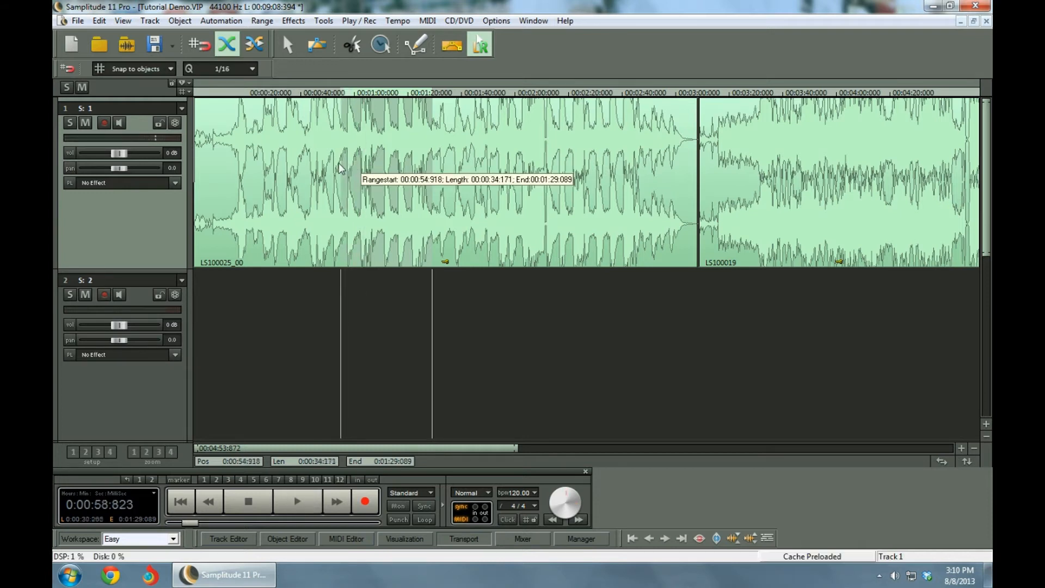
{"action": "left_click", "coordinate": [297, 501]}
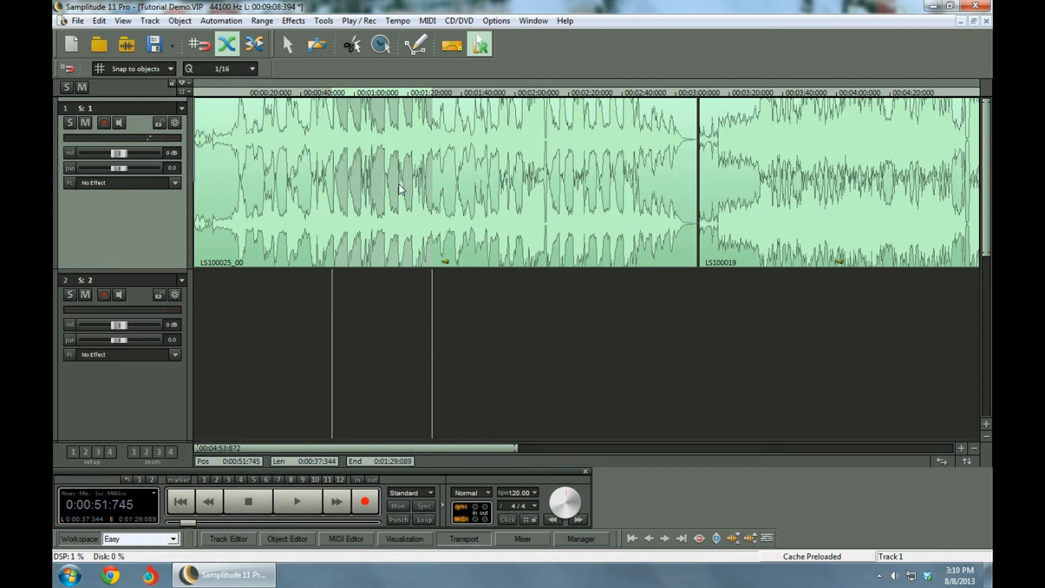
{"action": "mouse_move", "coordinate": [404, 240]}
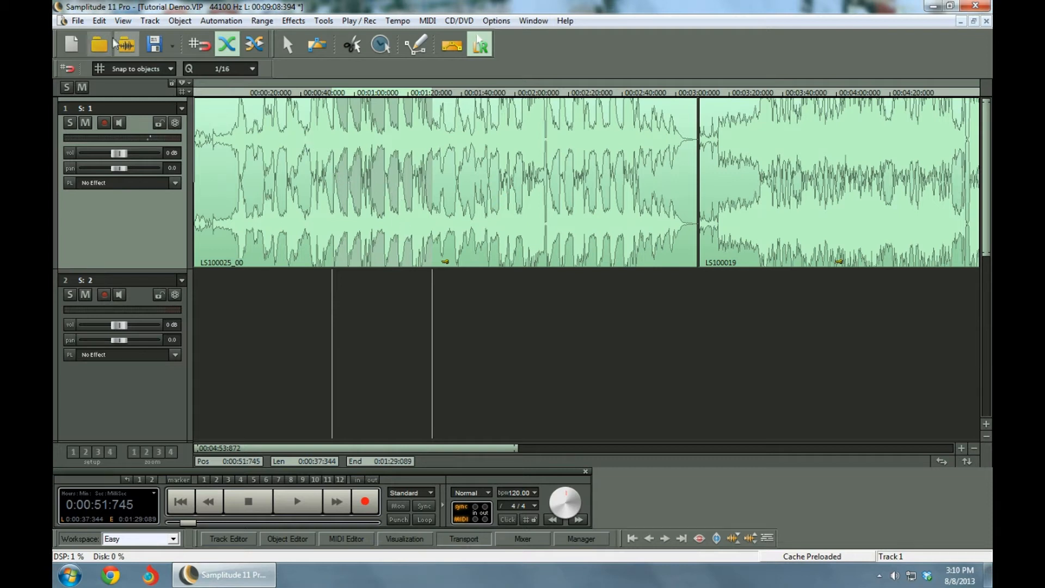
{"action": "left_click", "coordinate": [98, 20]}
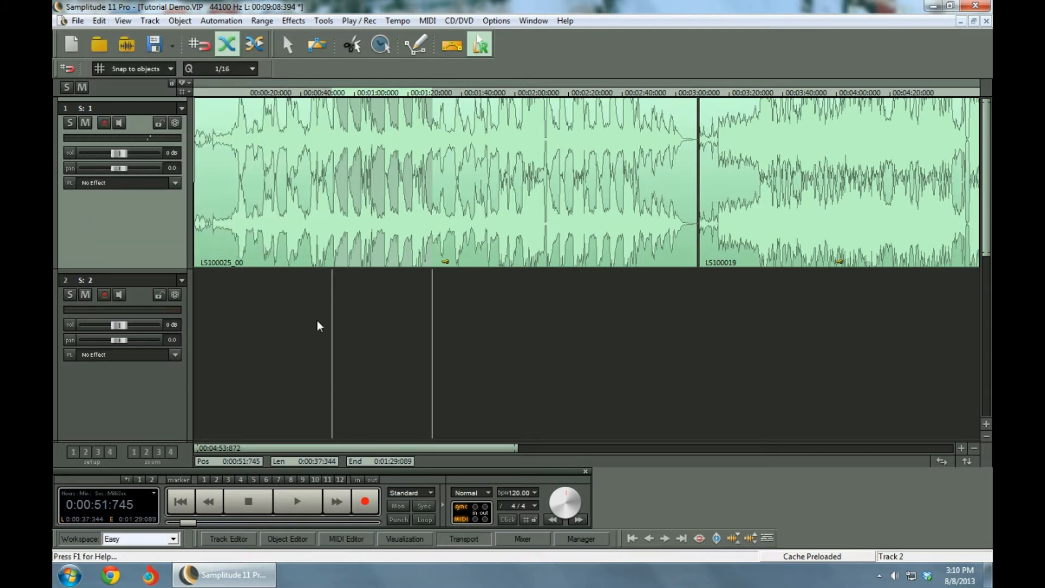
{"action": "mouse_move", "coordinate": [148, 393]}
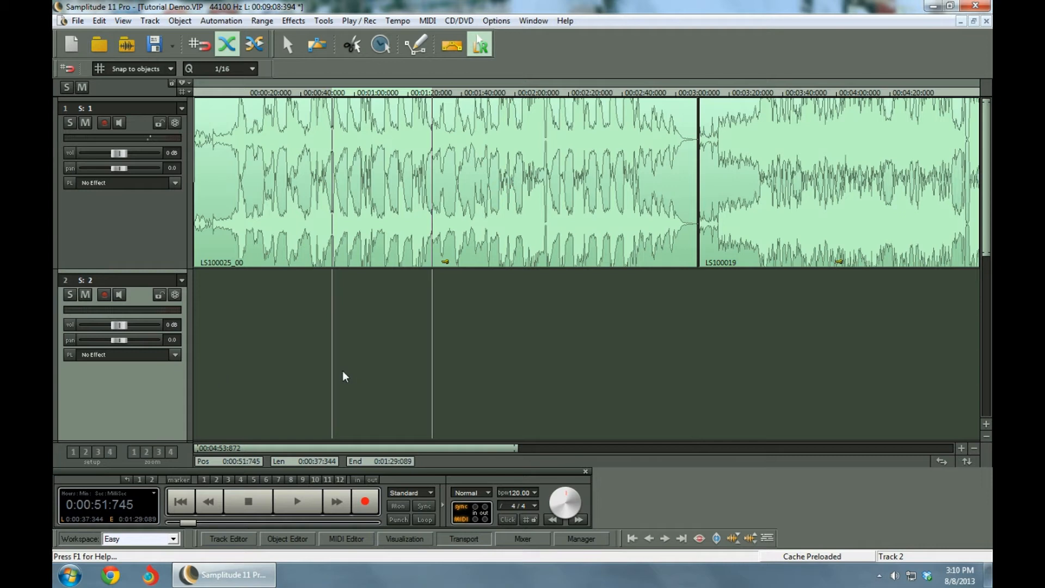
- Paste the 0:51–1:29 passage onto track 2 with Edit > Paste / Insert Clip
{"action": "left_click", "coordinate": [98, 21]}
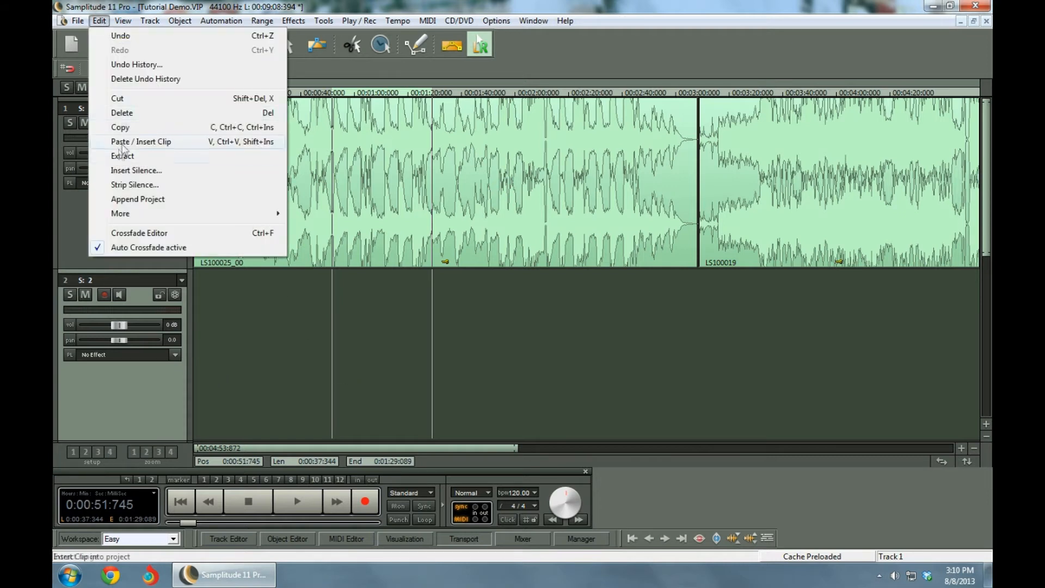
{"action": "left_click", "coordinate": [140, 141]}
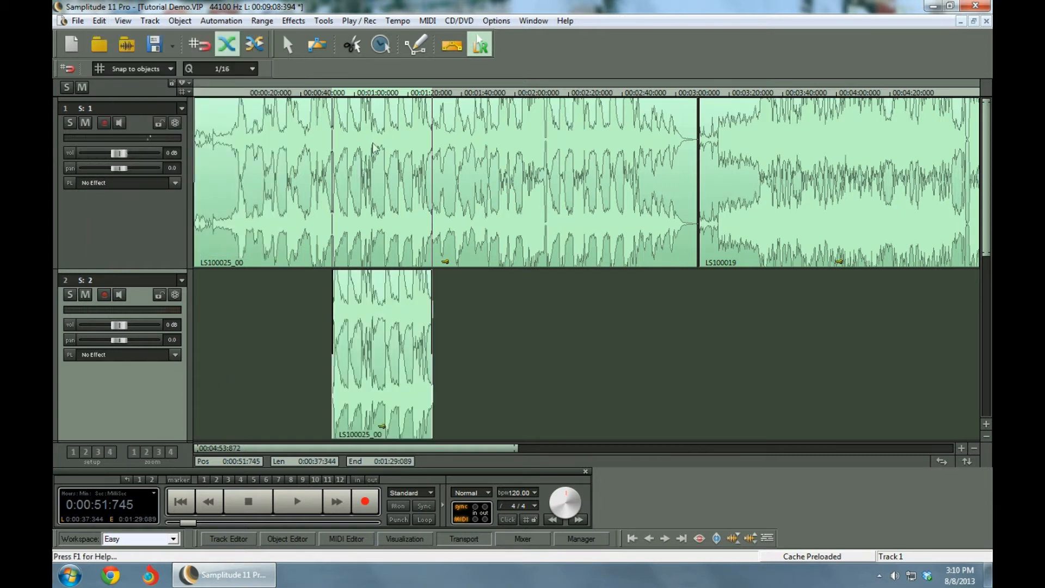
{"action": "left_click", "coordinate": [355, 337]}
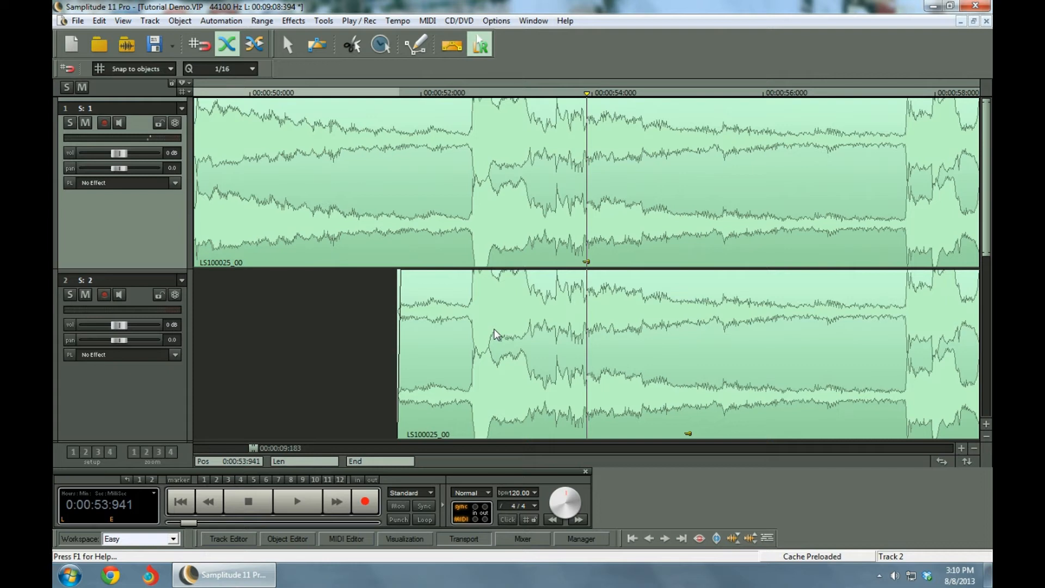
{"action": "mouse_move", "coordinate": [496, 334]}
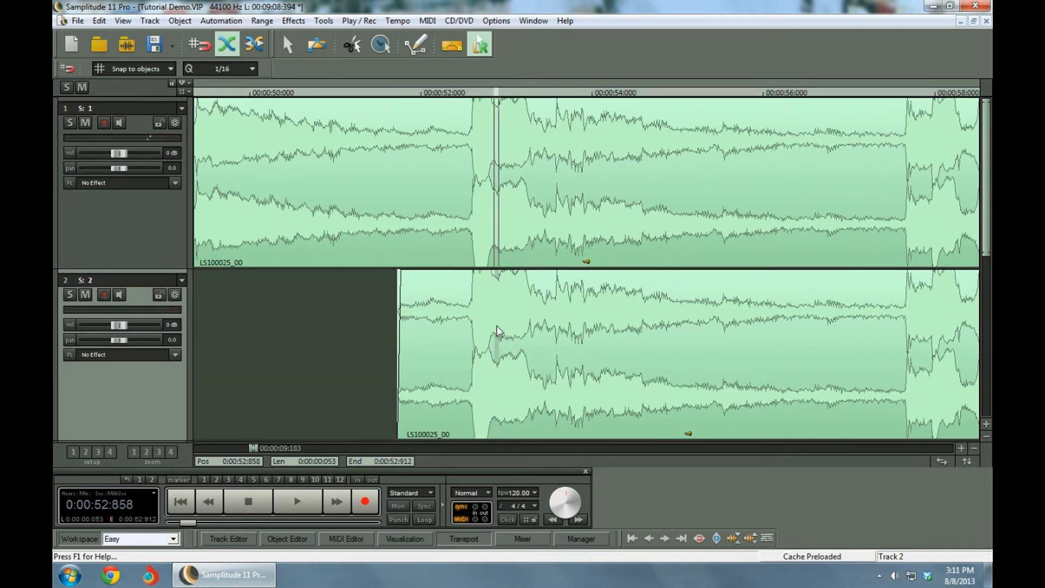
- Move the part of LS100025_00 from about 0:52 onward onto track 2
{"action": "left_click", "coordinate": [583, 343]}
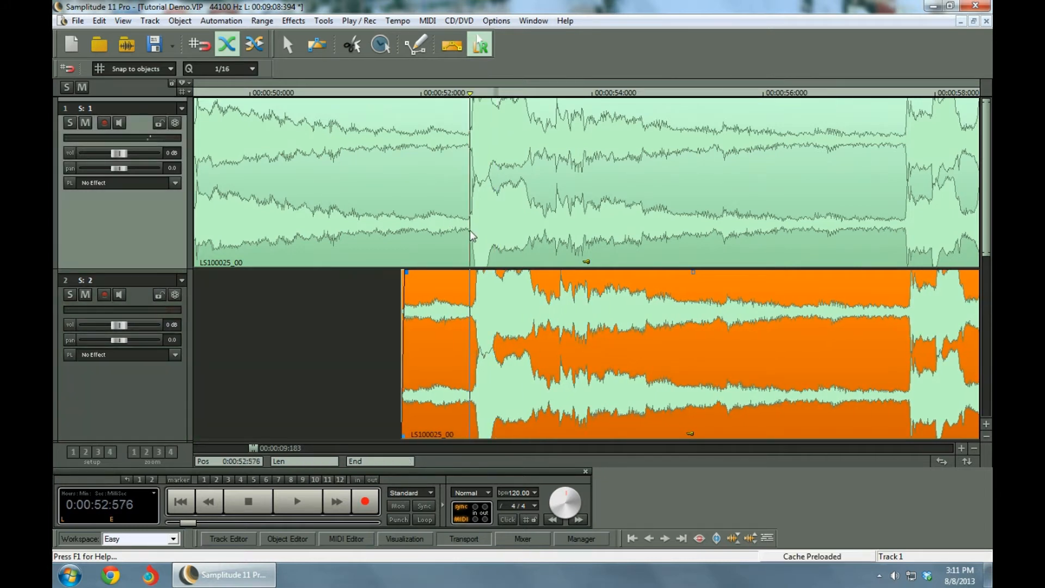
{"action": "left_click", "coordinate": [296, 501]}
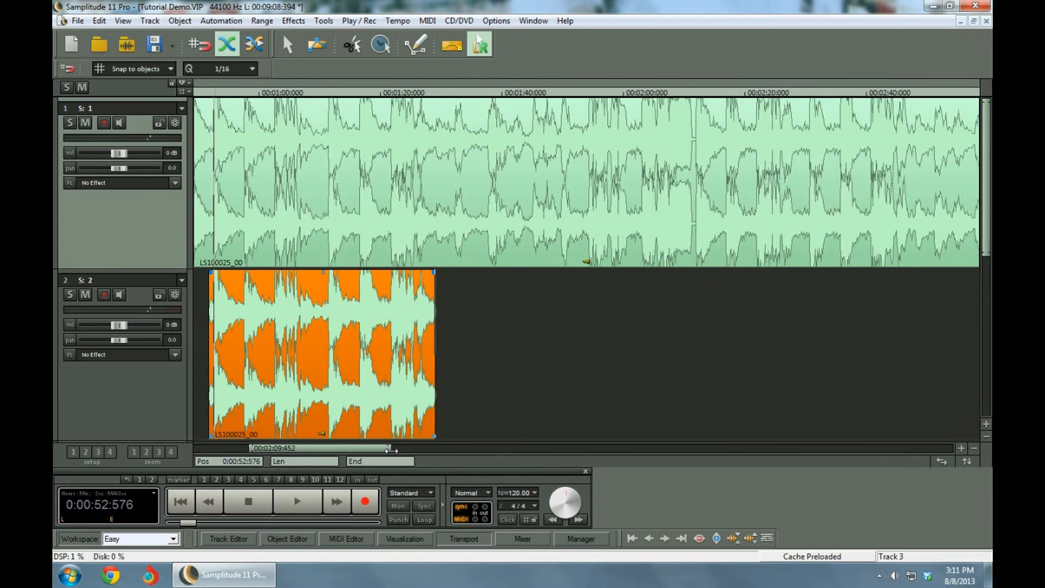
- Open track 2's plug-in slot dropdown to show the DirectX effects
{"action": "left_click", "coordinate": [296, 501]}
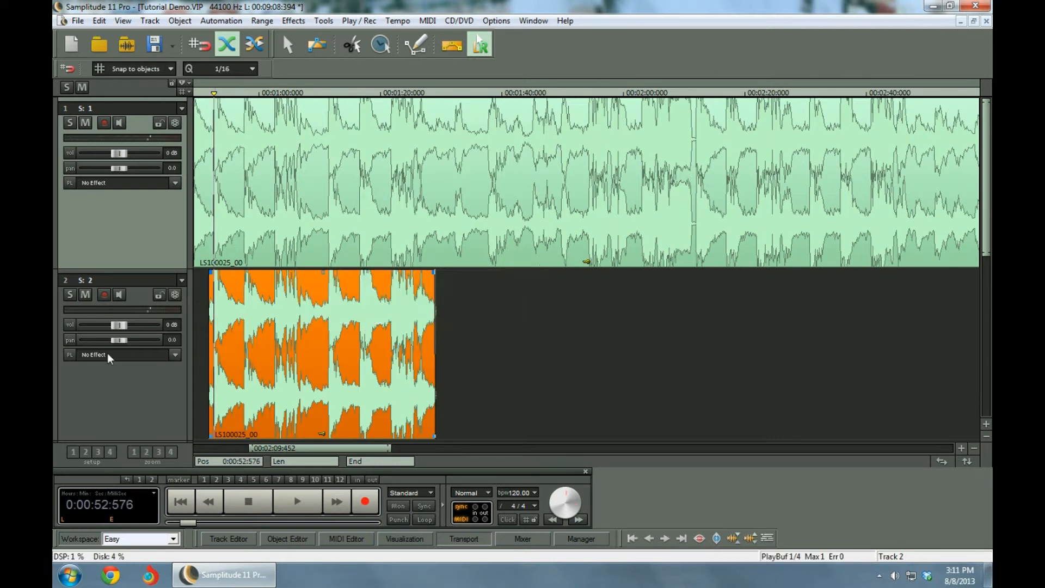
{"action": "mouse_move", "coordinate": [175, 359]}
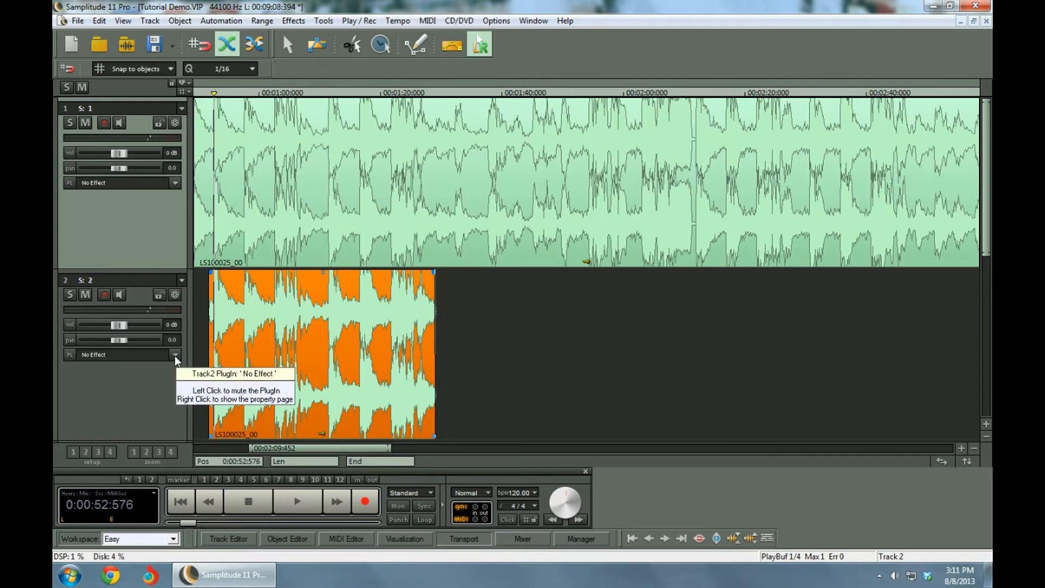
{"action": "left_click", "coordinate": [175, 354]}
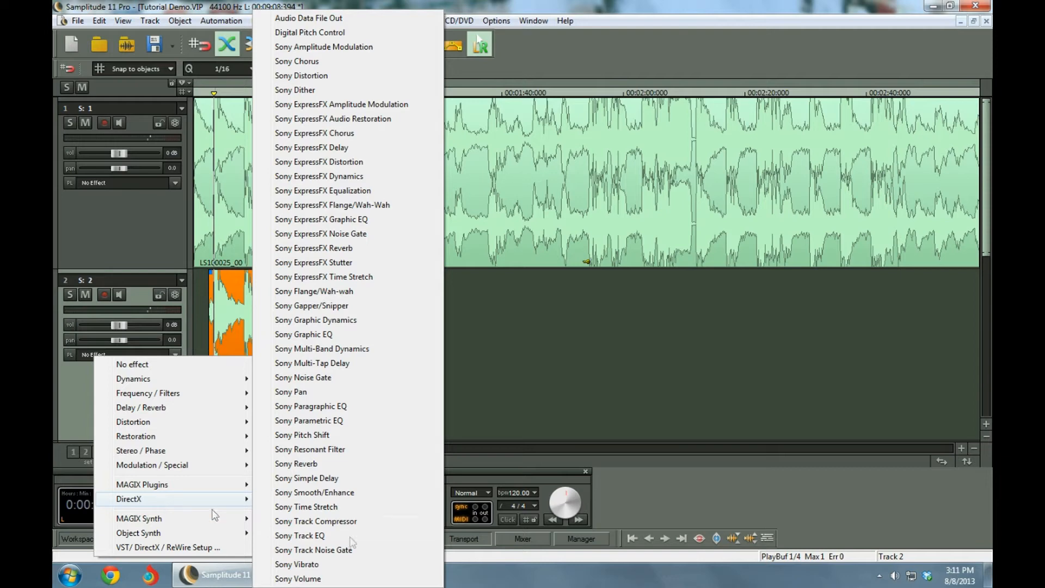
{"action": "mouse_move", "coordinate": [326, 253]}
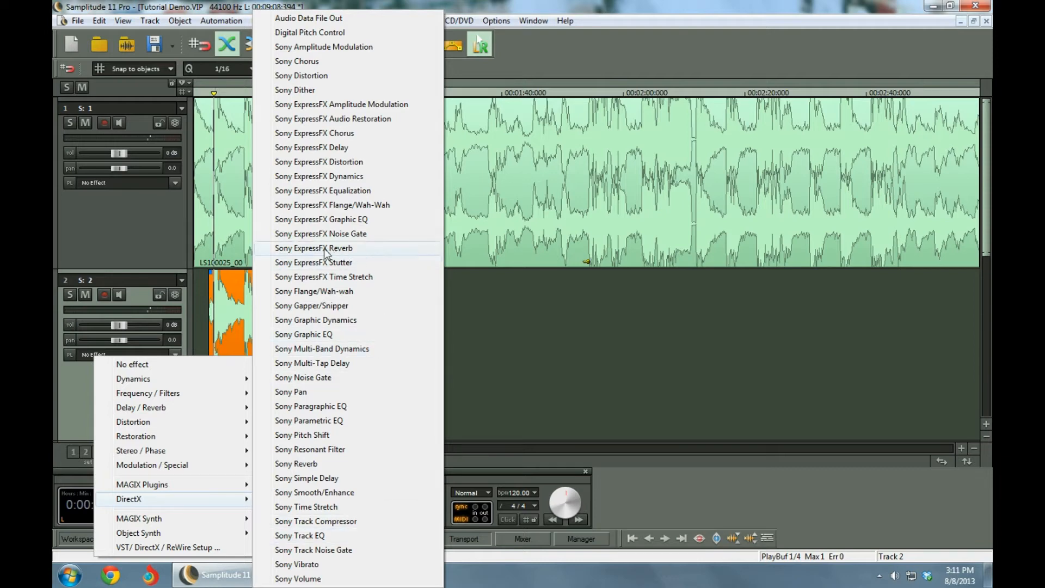
- Add Sony ExpressFX Reverb to track 2: Rich hall, room size 35.5, liveliness 45, 69% reverb
{"action": "left_click", "coordinate": [314, 248]}
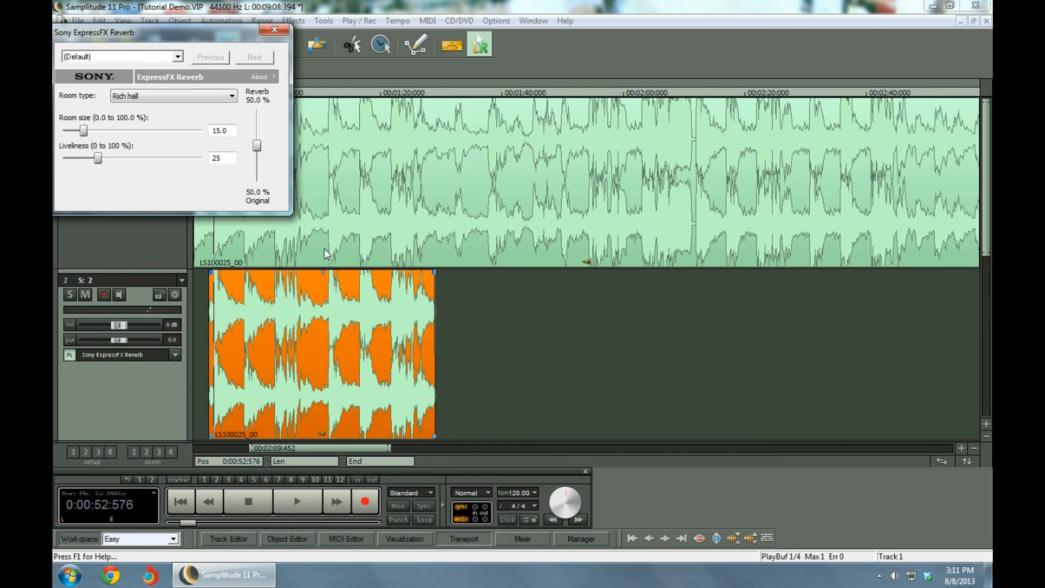
{"action": "mouse_move", "coordinate": [151, 148]}
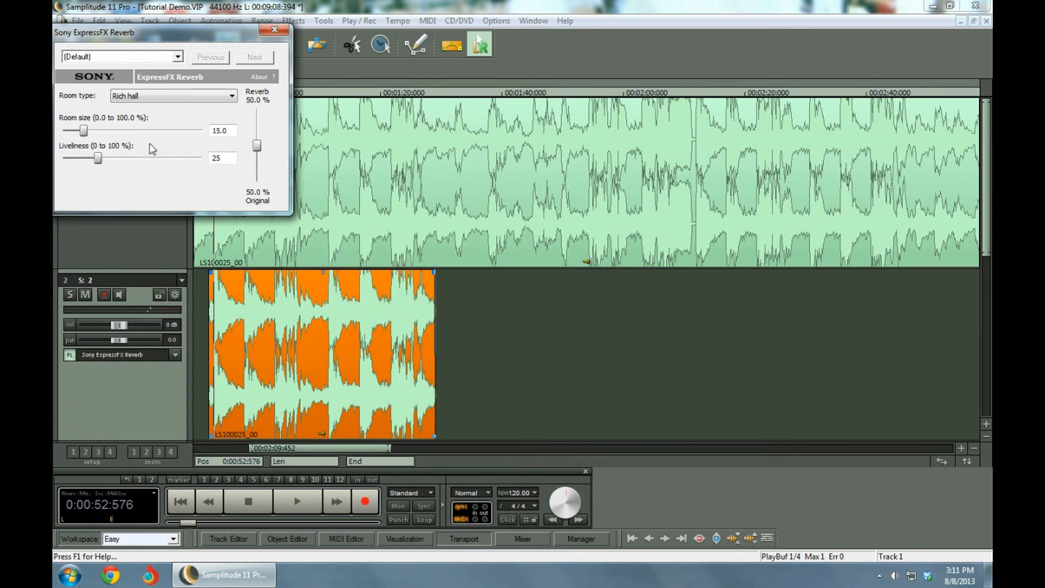
{"action": "mouse_move", "coordinate": [208, 213]}
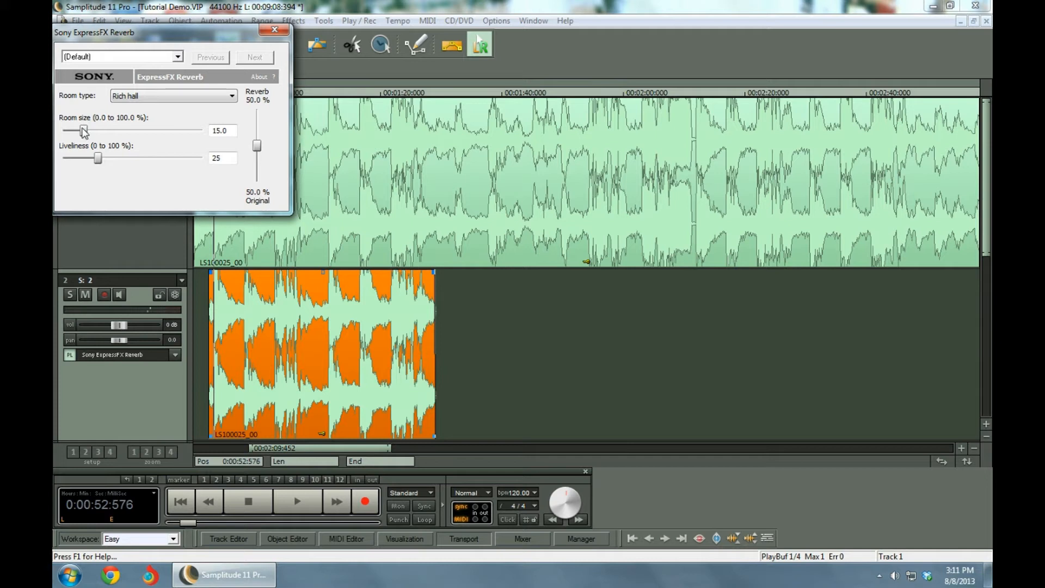
{"action": "left_click_drag", "start_coordinate": [82, 131], "coordinate": [104, 131]}
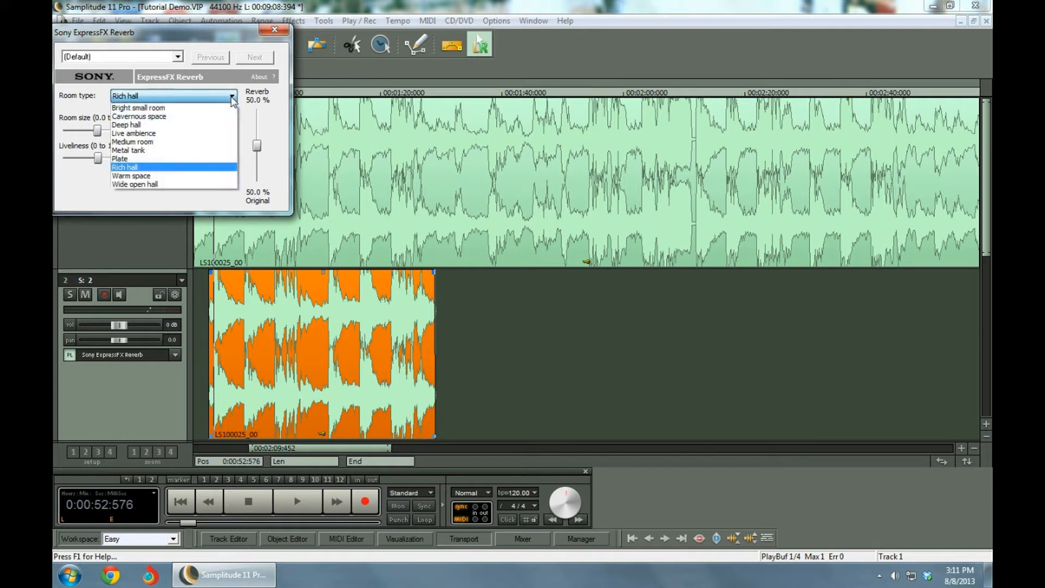
{"action": "left_click", "coordinate": [125, 167]}
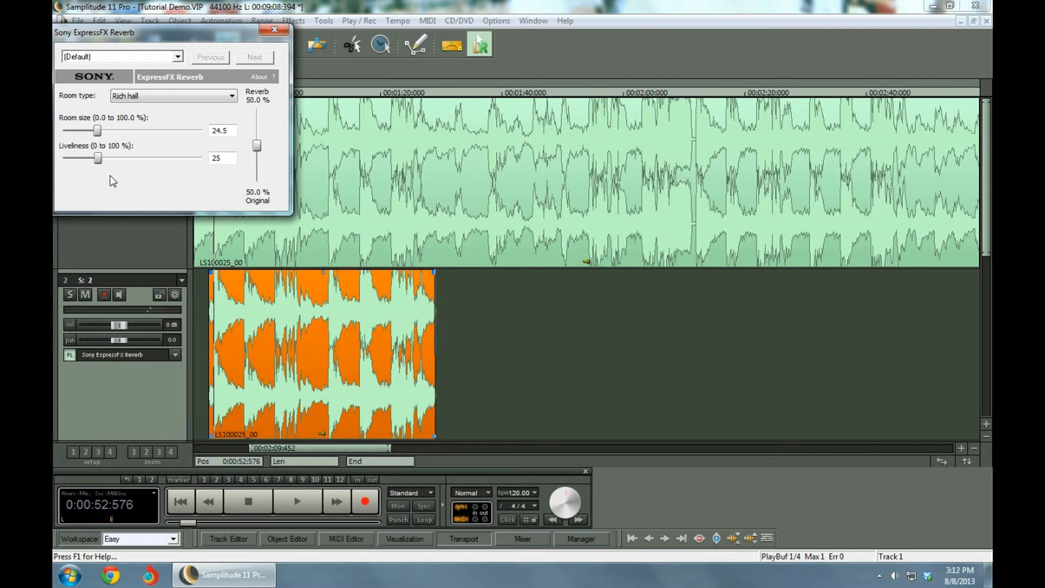
{"action": "left_click_drag", "start_coordinate": [98, 130], "coordinate": [116, 130]}
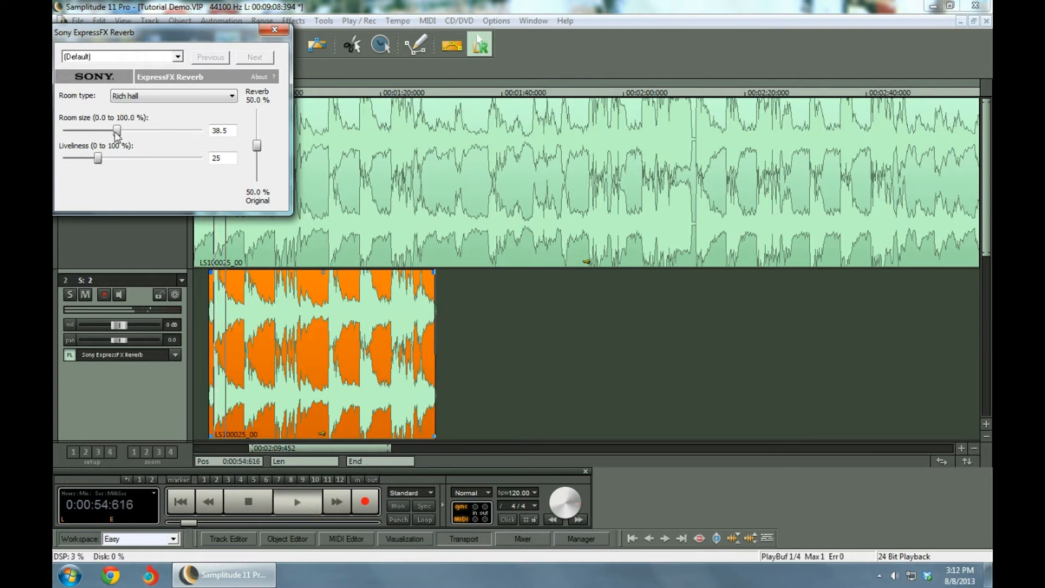
{"action": "left_click_drag", "start_coordinate": [98, 157], "coordinate": [131, 158]}
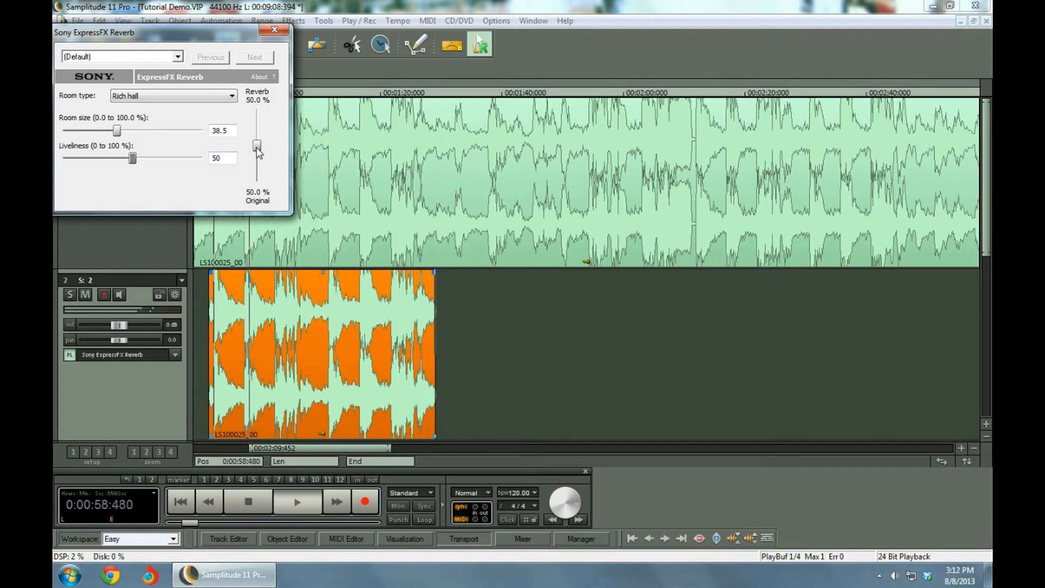
{"action": "left_click_drag", "start_coordinate": [256, 146], "coordinate": [256, 137]}
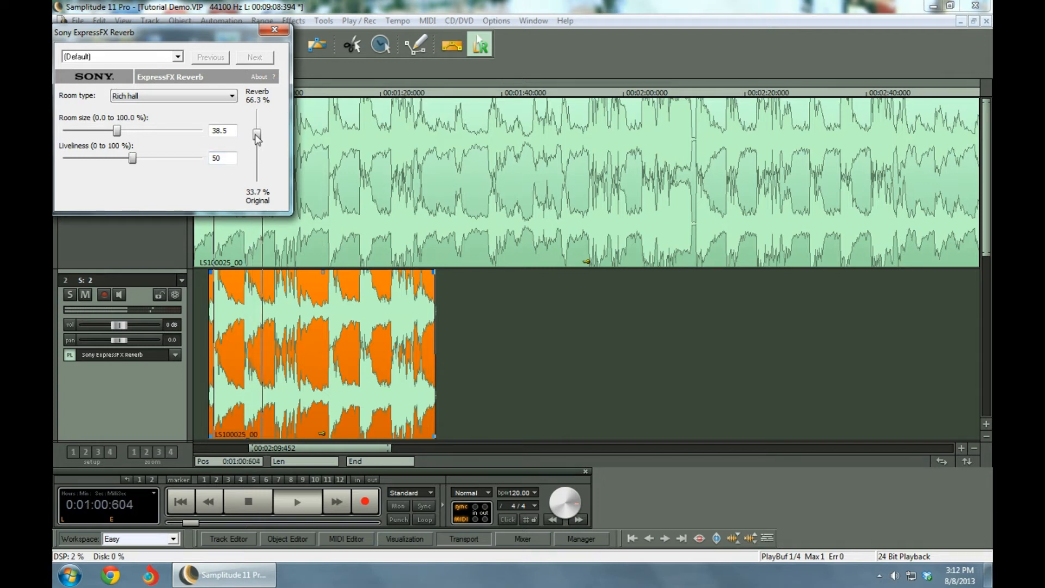
{"action": "left_click_drag", "start_coordinate": [256, 137], "coordinate": [256, 131]}
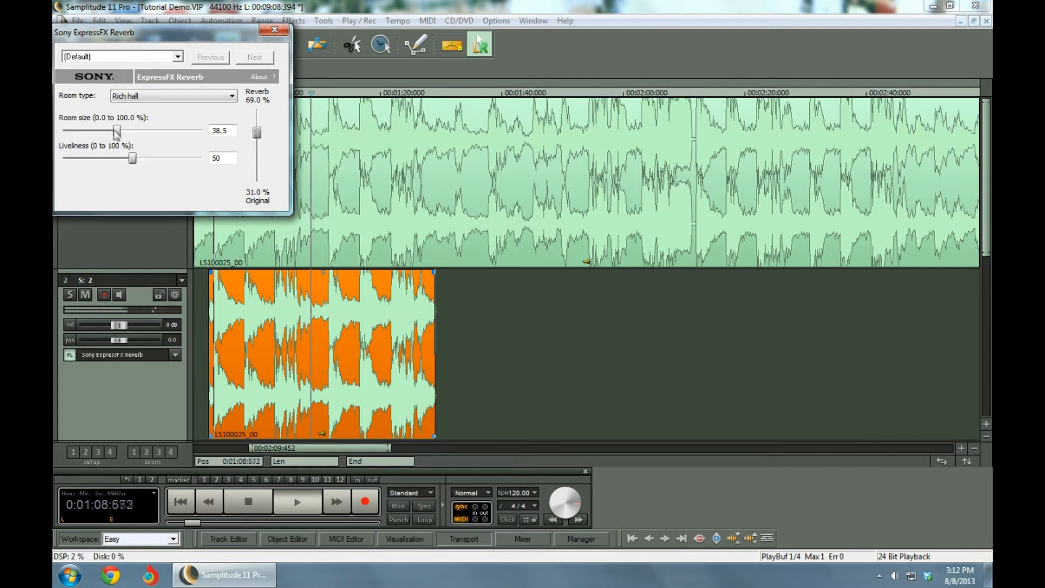
{"action": "left_click_drag", "start_coordinate": [132, 158], "coordinate": [119, 157]}
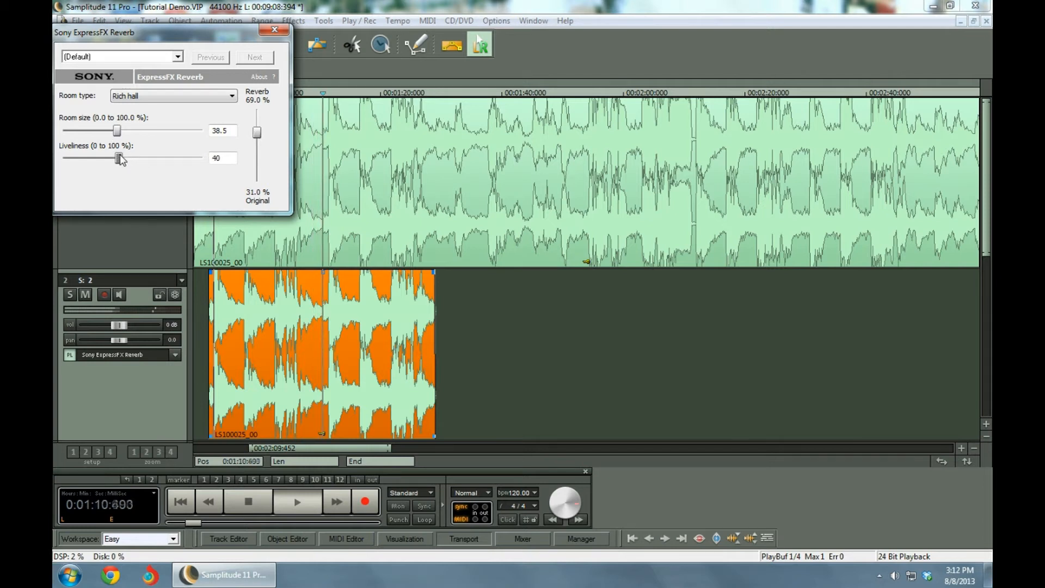
{"action": "left_click_drag", "start_coordinate": [117, 131], "coordinate": [112, 131]}
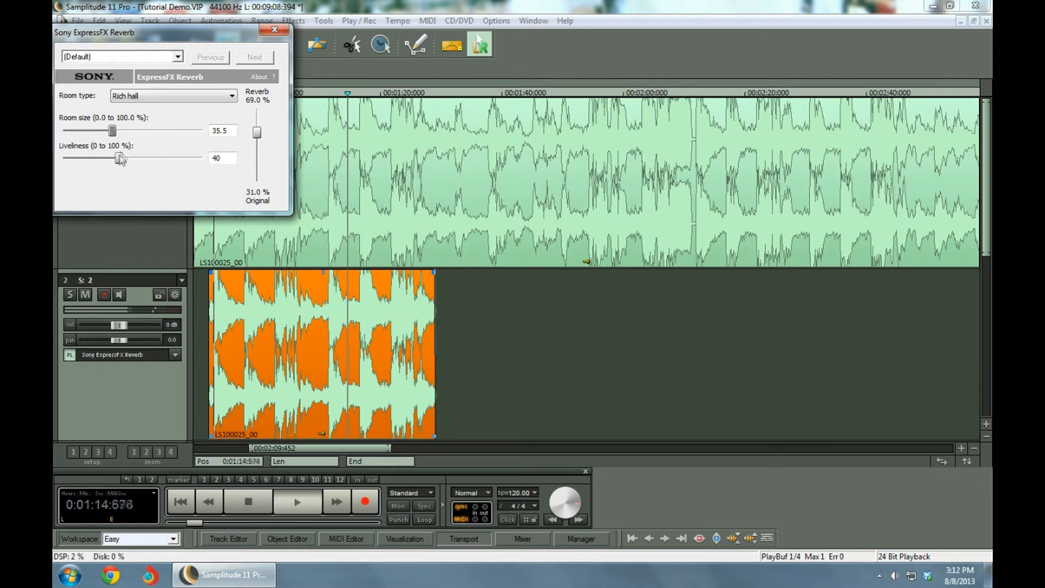
{"action": "left_click_drag", "start_coordinate": [118, 157], "coordinate": [127, 158]}
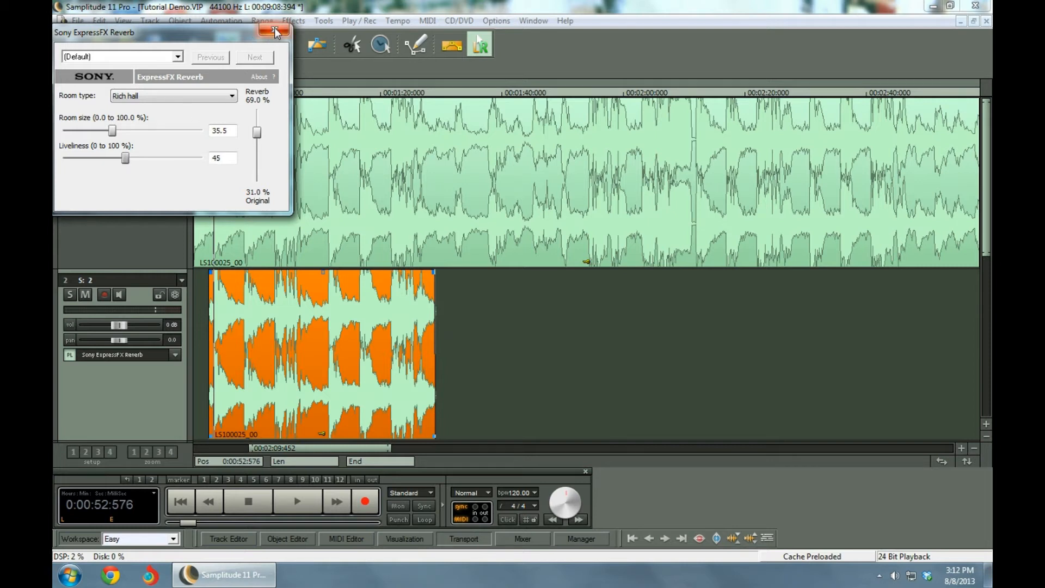
{"action": "left_click", "coordinate": [275, 32]}
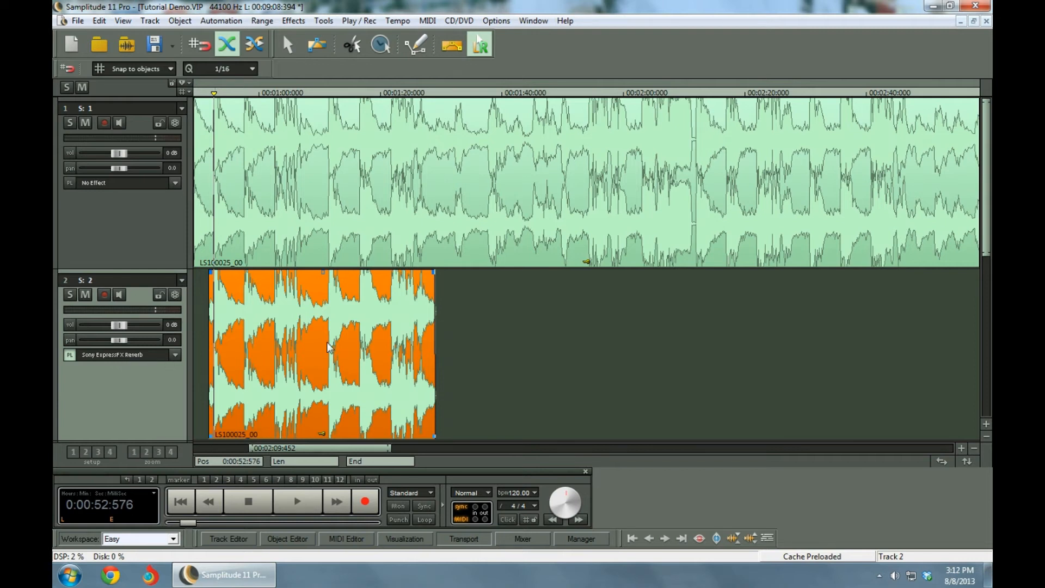
{"action": "mouse_move", "coordinate": [443, 333]}
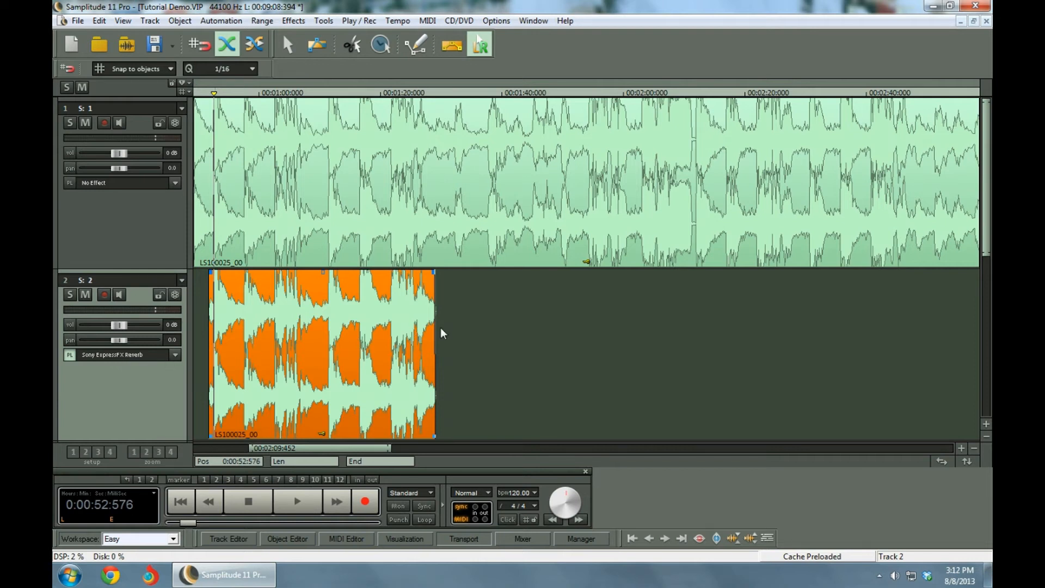
{"action": "mouse_move", "coordinate": [434, 276]}
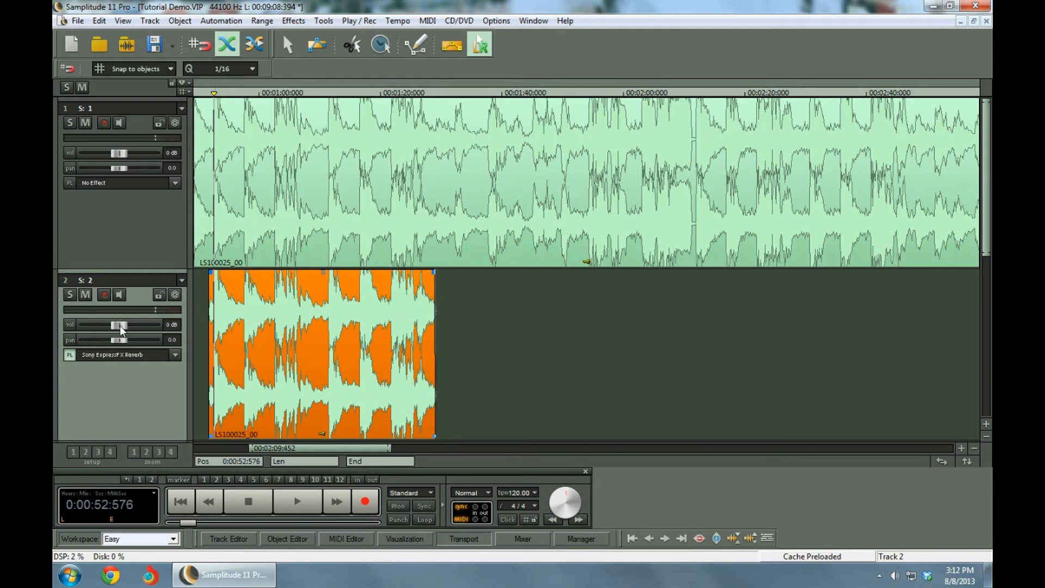
- Pull track 2's volume fader down, then bring it back up to about +0.2 dB
{"action": "left_click_drag", "start_coordinate": [120, 324], "coordinate": [103, 324]}
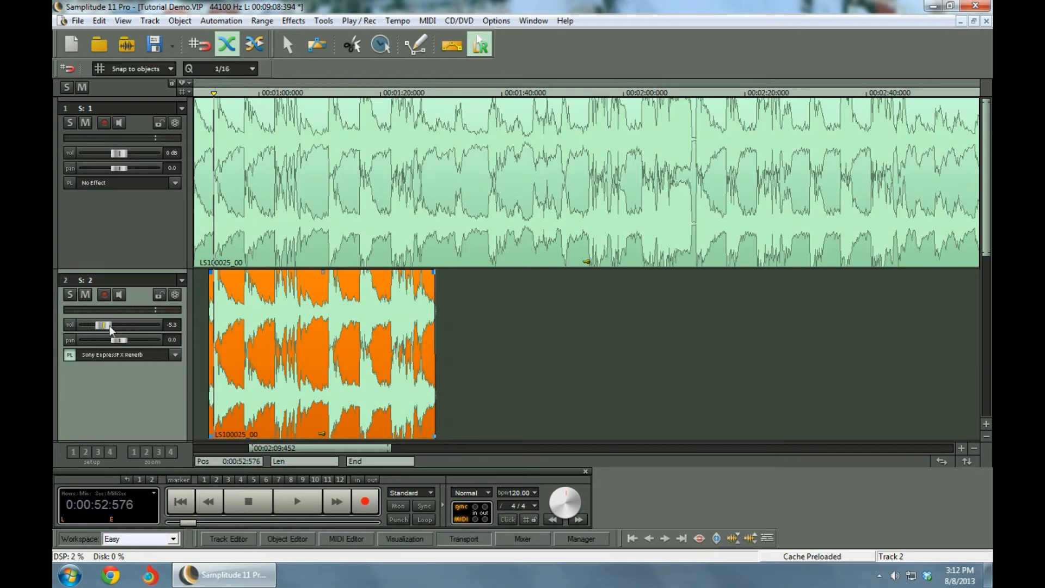
{"action": "left_click_drag", "start_coordinate": [103, 324], "coordinate": [120, 325]}
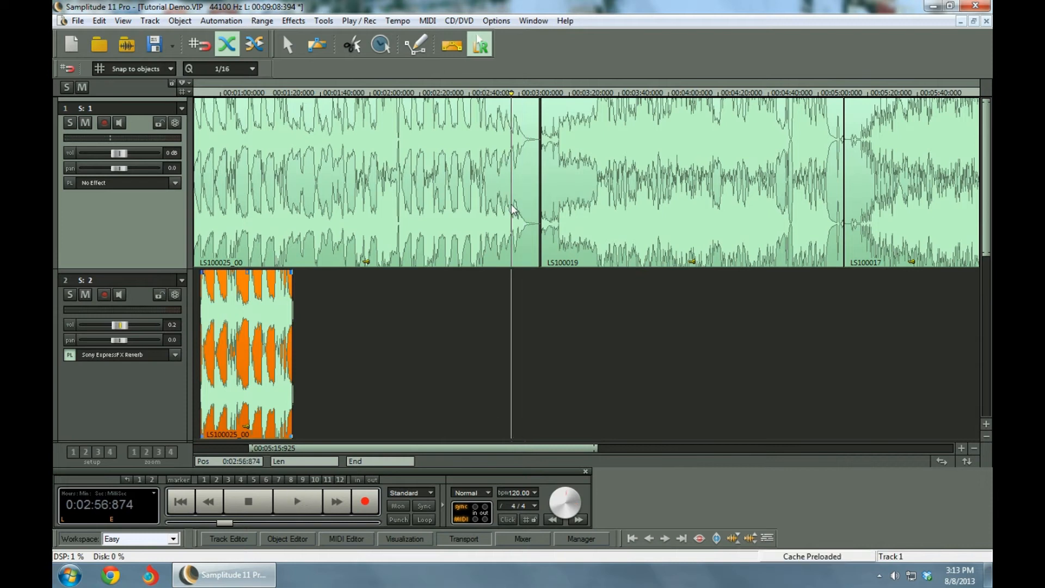
- Place the play position near the first song's end and zoom in on the gap
{"action": "left_click", "coordinate": [296, 501]}
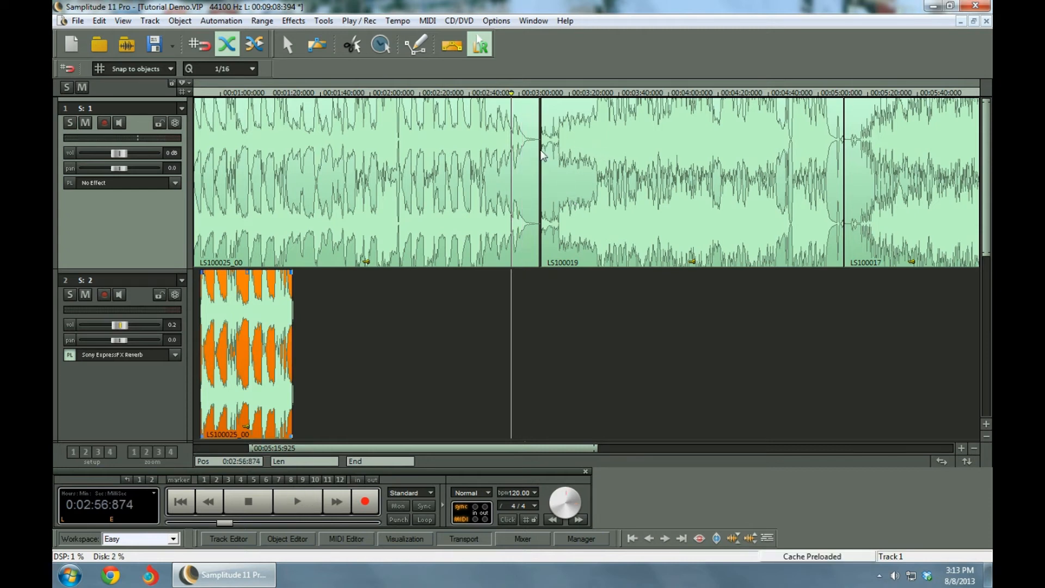
{"action": "left_click", "coordinate": [296, 502]}
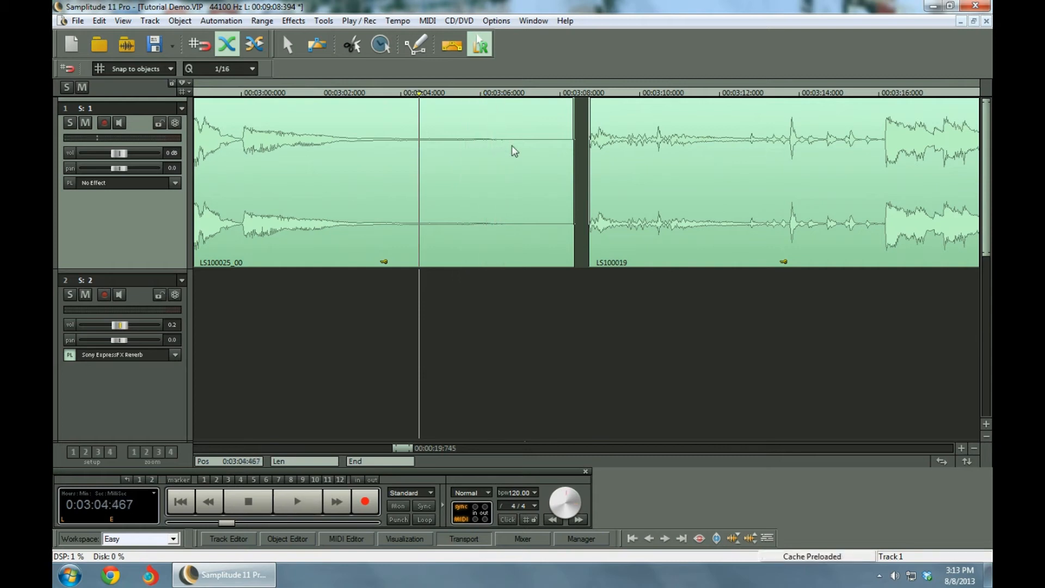
{"action": "mouse_move", "coordinate": [650, 172]}
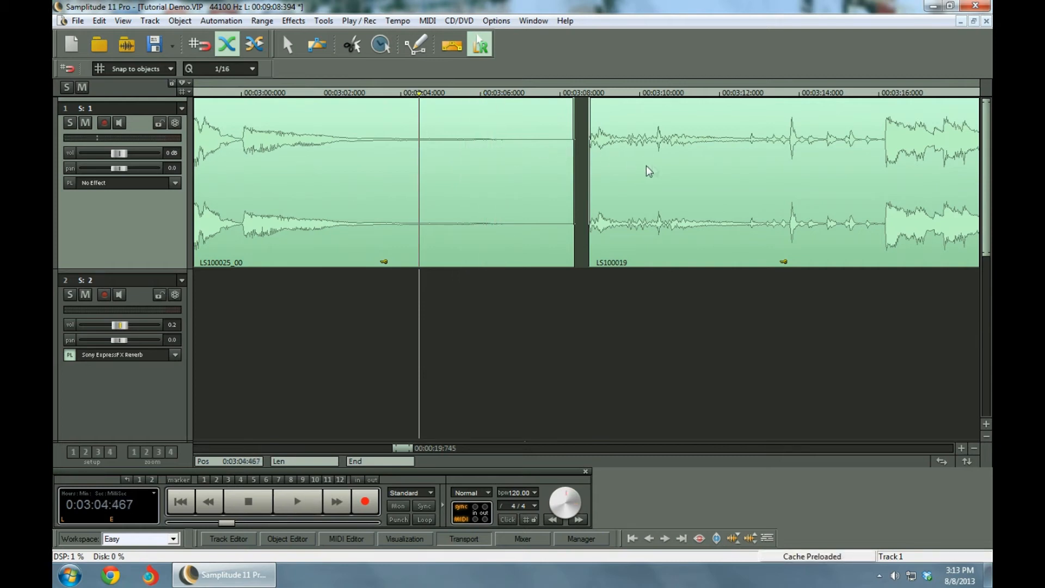
- Select LS100019 and mark a roughly two-second range across the gap from 3:08.4
{"action": "left_click", "coordinate": [710, 164]}
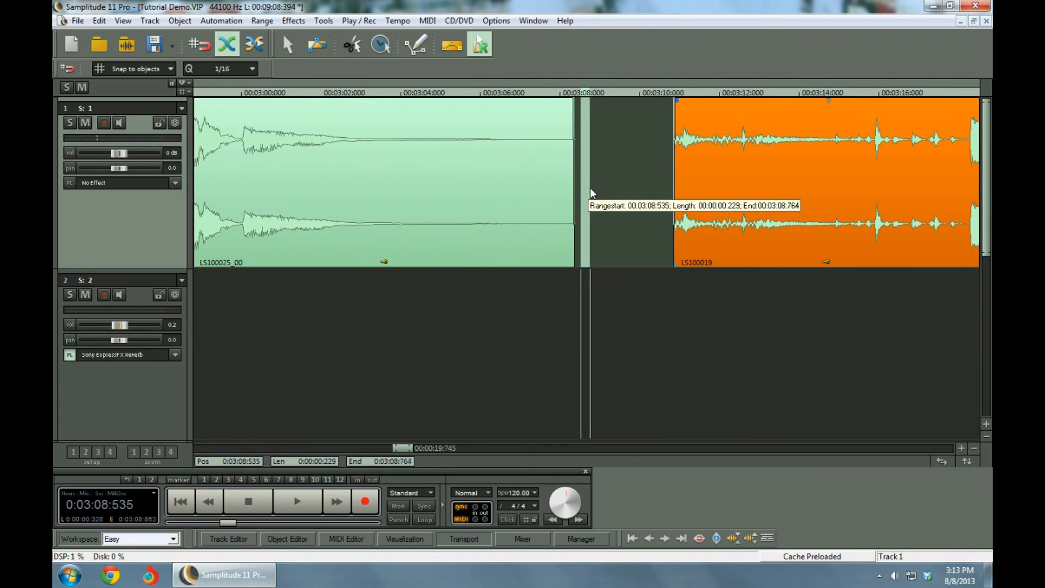
{"action": "left_click_drag", "start_coordinate": [592, 193], "coordinate": [597, 193]}
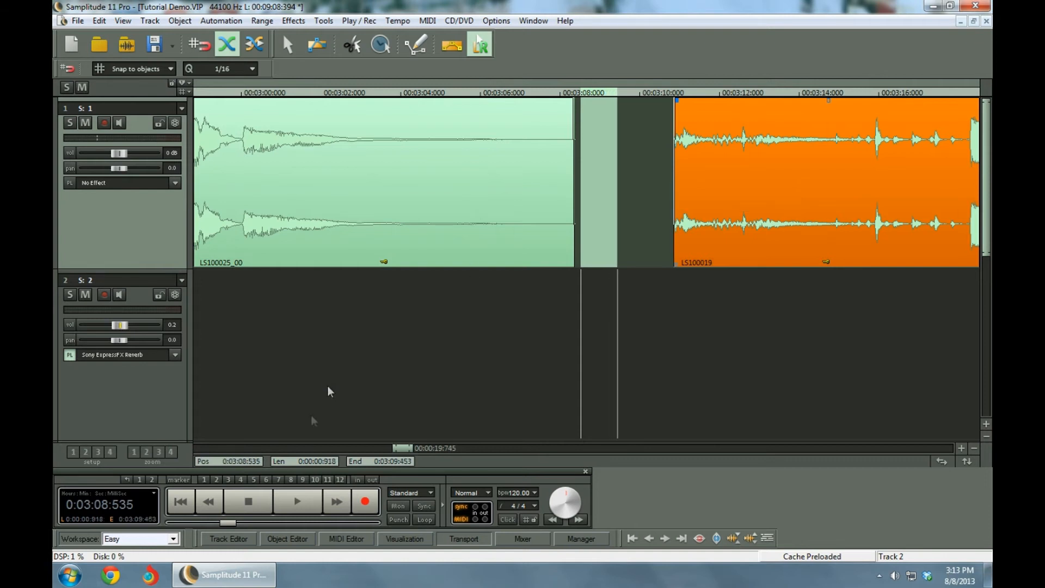
{"action": "mouse_move", "coordinate": [327, 466]}
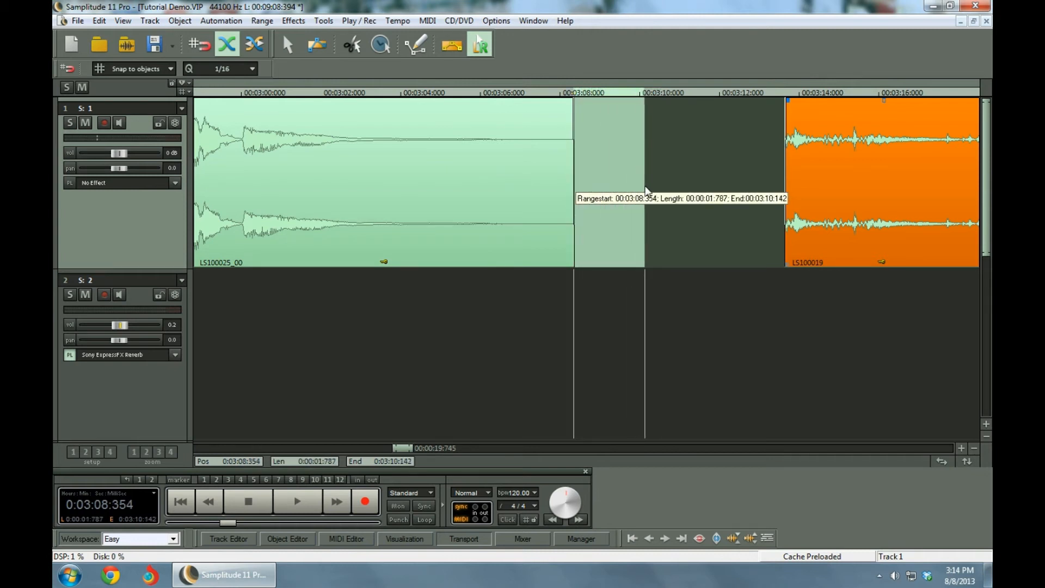
{"action": "left_click_drag", "start_coordinate": [642, 193], "coordinate": [652, 193]}
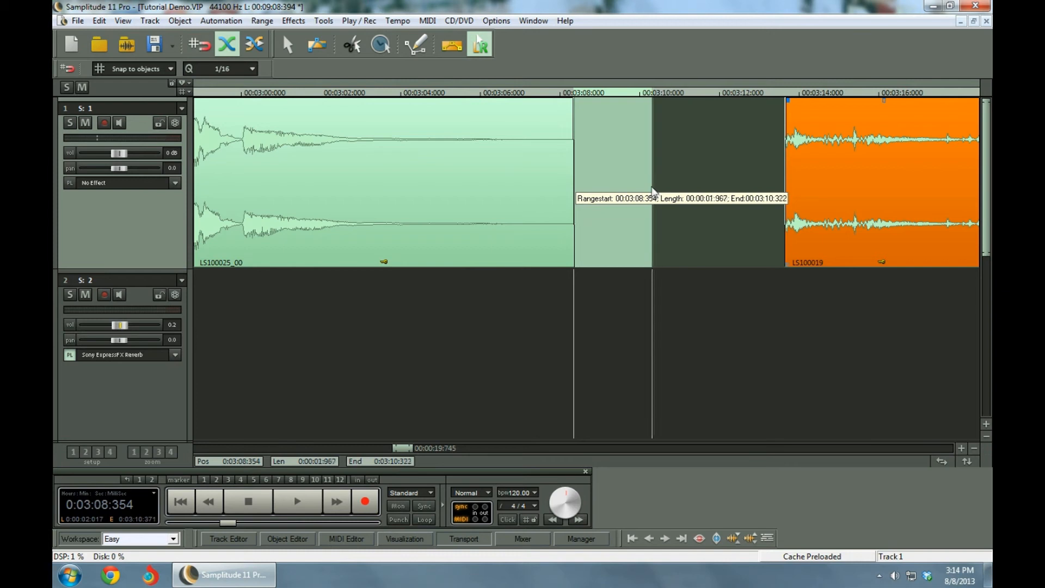
{"action": "mouse_move", "coordinate": [860, 171]}
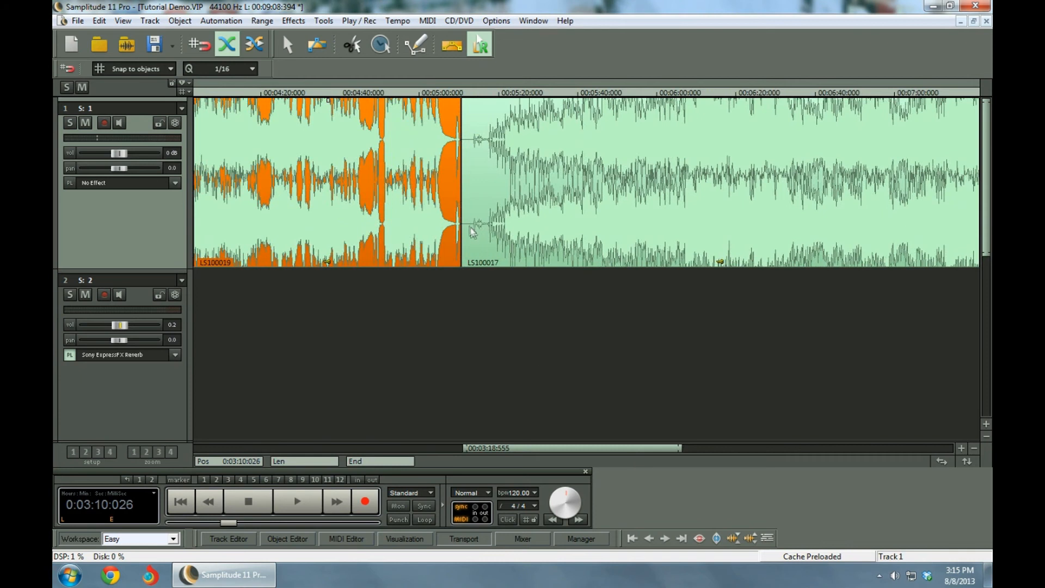
- Trim LS100017's quiet lead-in at its first beat, so the song starts around 5:21.7
{"action": "left_click", "coordinate": [296, 501]}
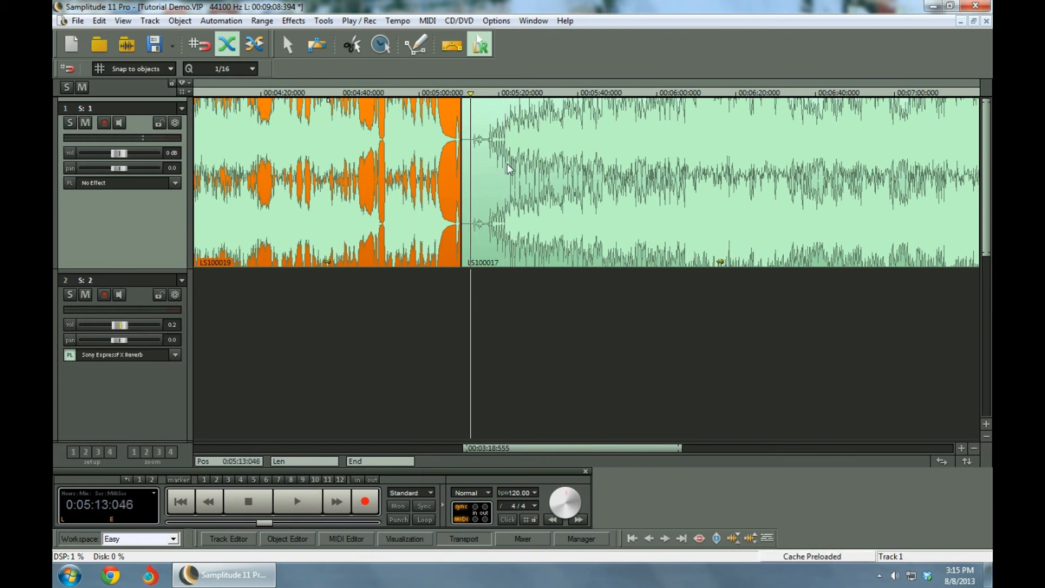
{"action": "left_click", "coordinate": [503, 93]}
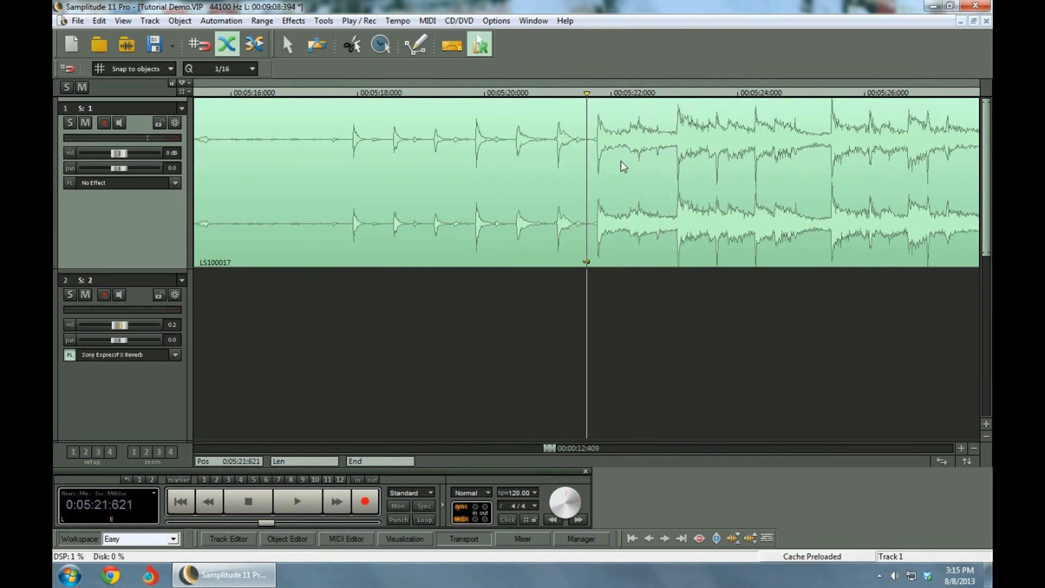
{"action": "left_click", "coordinate": [296, 501]}
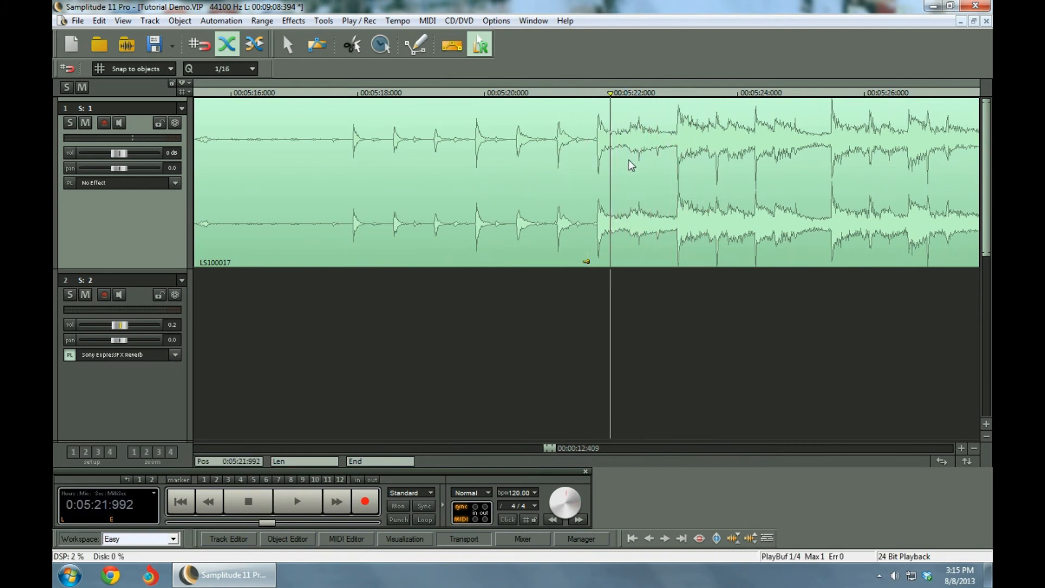
{"action": "left_click", "coordinate": [297, 500]}
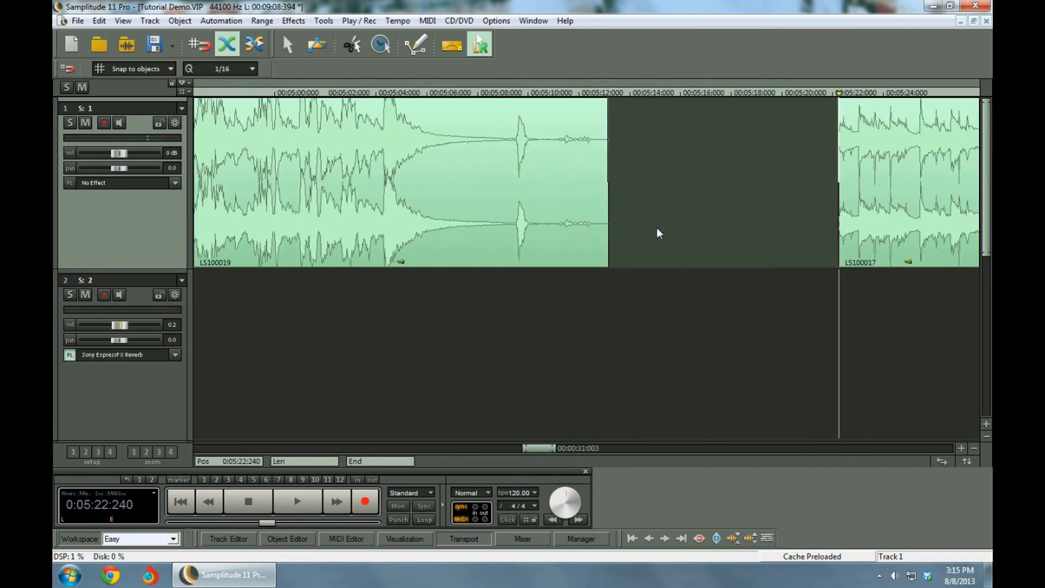
- Select the third song's clip LS100017
{"action": "left_click", "coordinate": [907, 183]}
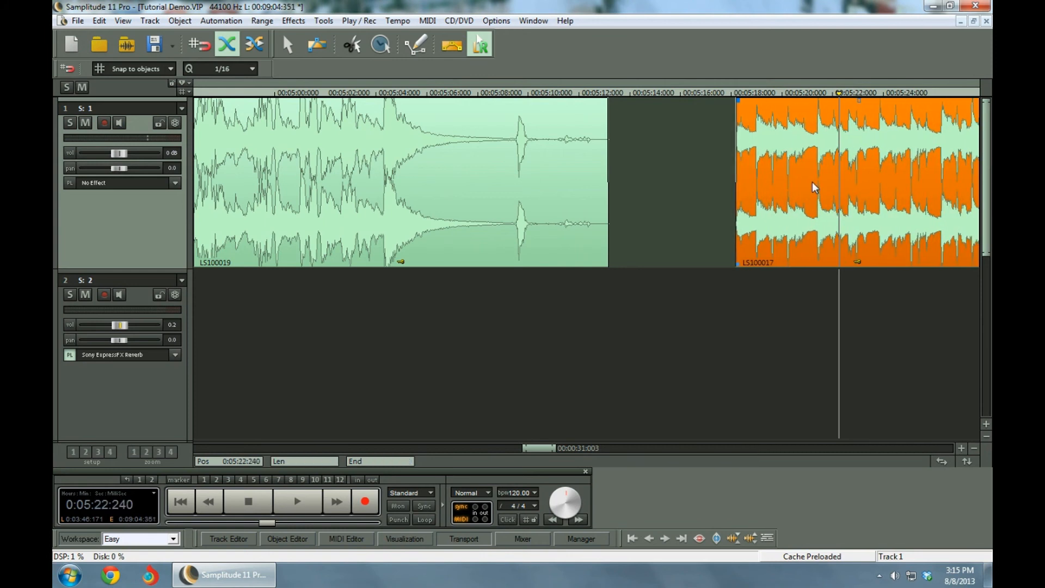
{"action": "mouse_move", "coordinate": [737, 116]}
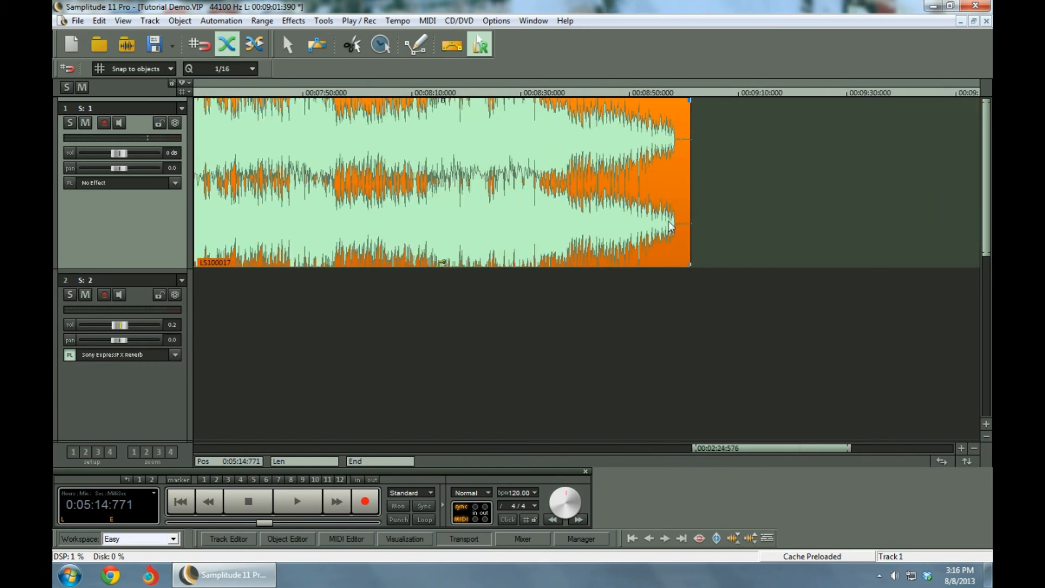
- Create a volume fade-out over the last seconds of LS100017, ending near 9:01
{"action": "left_click", "coordinate": [296, 500]}
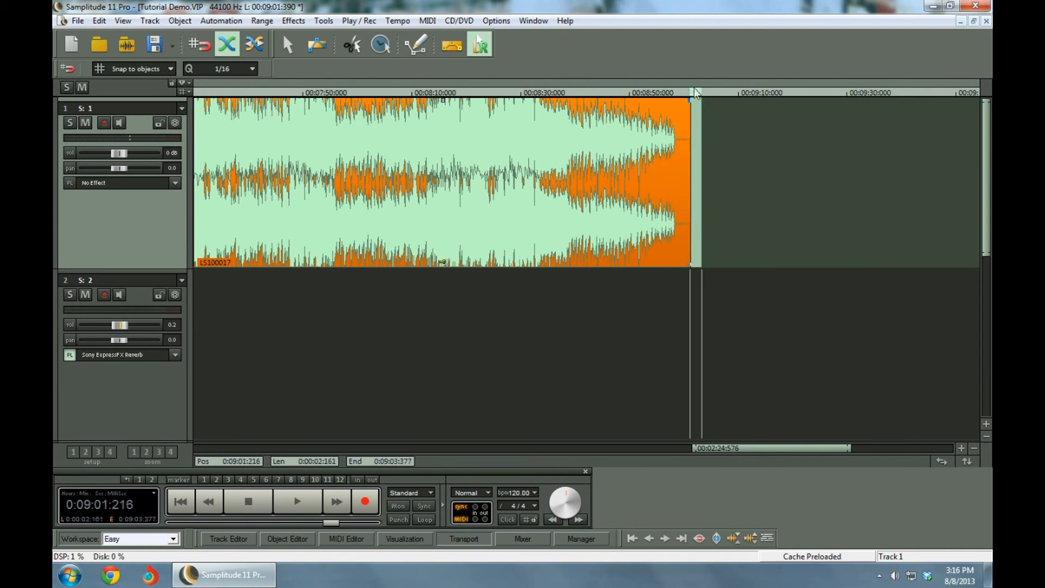
{"action": "left_click", "coordinate": [734, 92]}
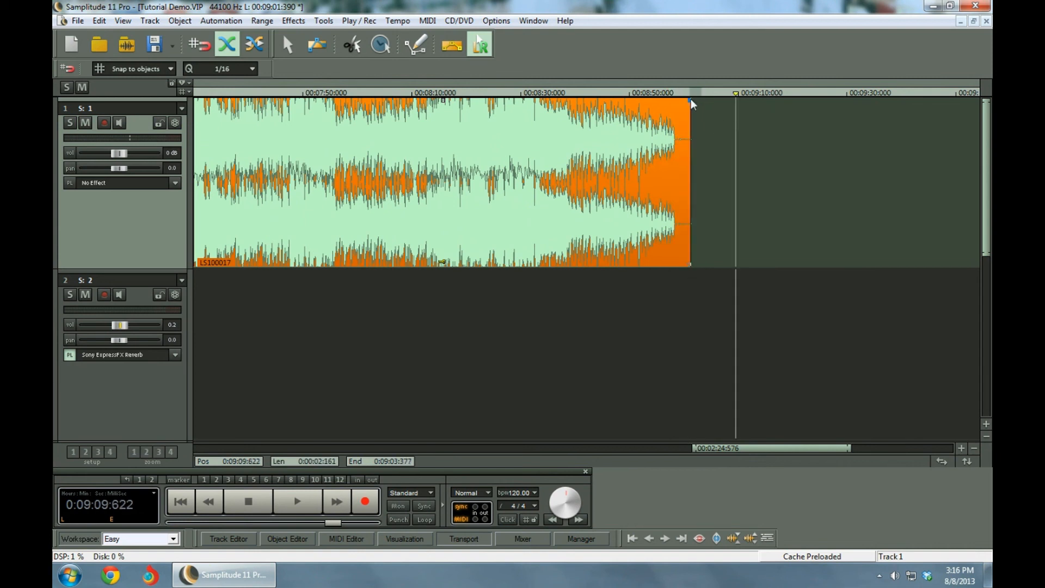
{"action": "mouse_move", "coordinate": [691, 104]}
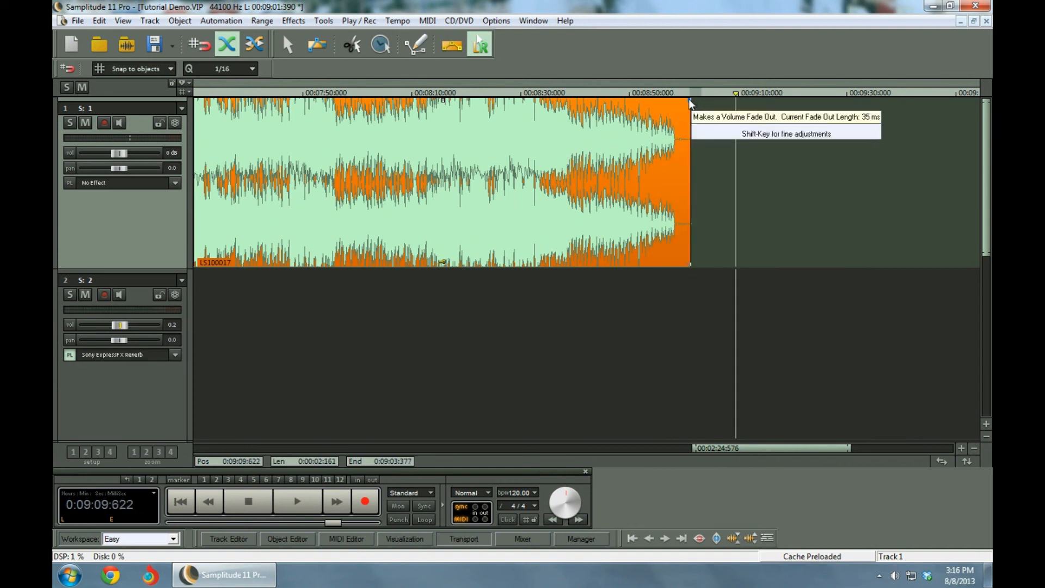
{"action": "left_click_drag", "start_coordinate": [691, 104], "coordinate": [647, 104]}
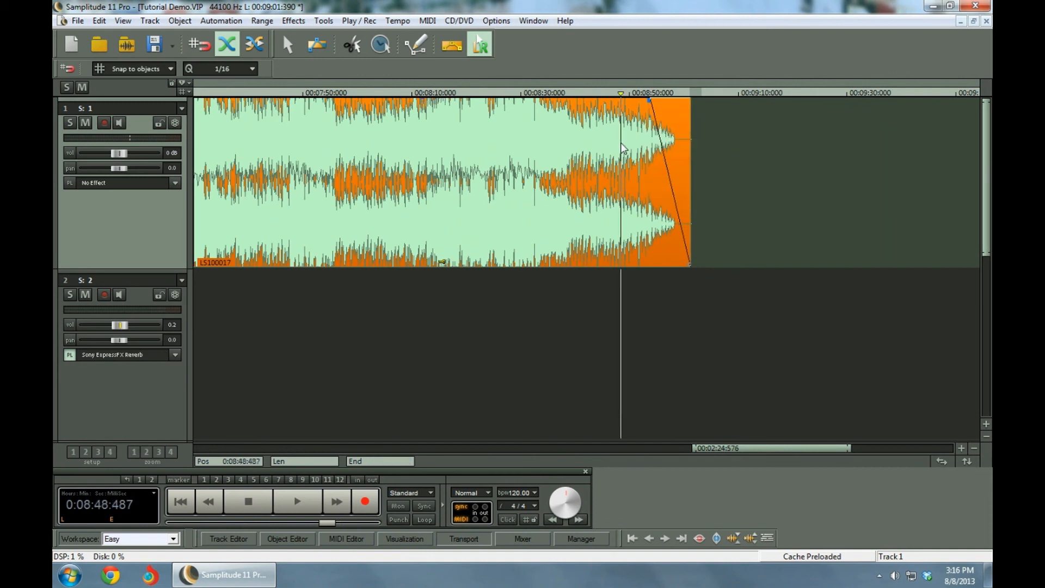
{"action": "left_click", "coordinate": [296, 501]}
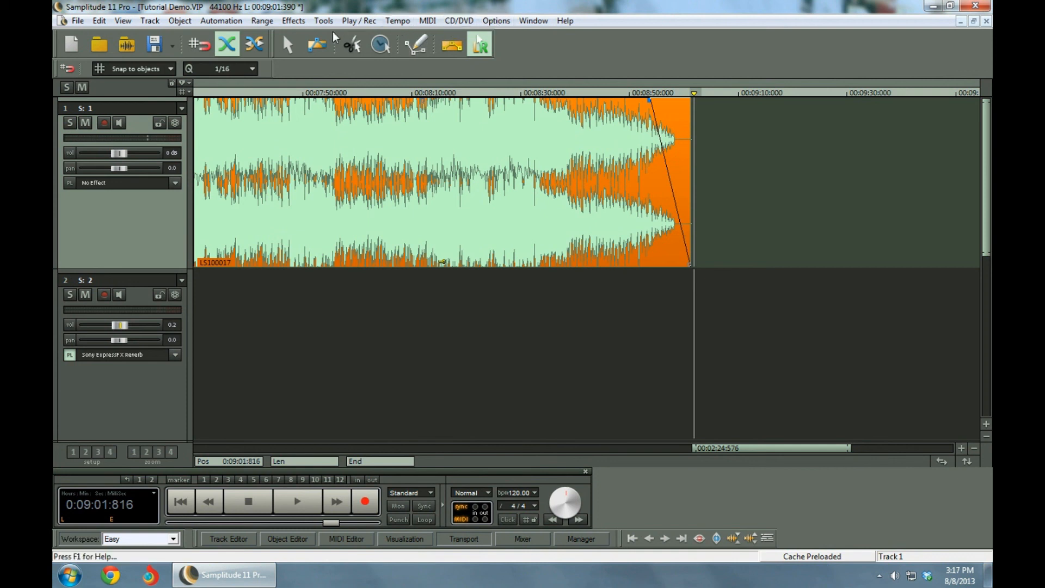
{"action": "mouse_move", "coordinate": [458, 21]}
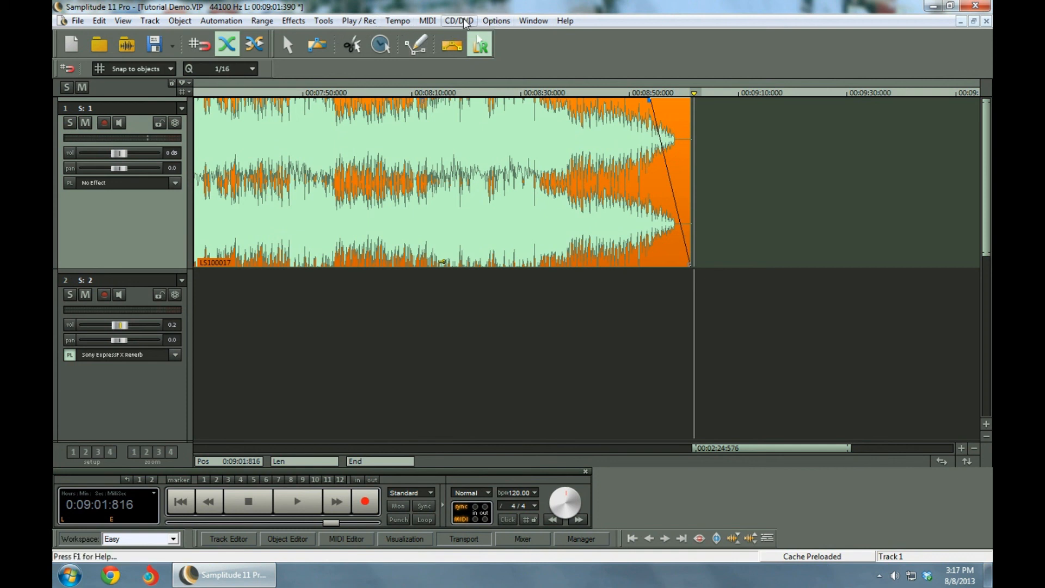
- Open the CD/DVD menu listing the CD index and disc-burning commands
{"action": "left_click", "coordinate": [458, 21]}
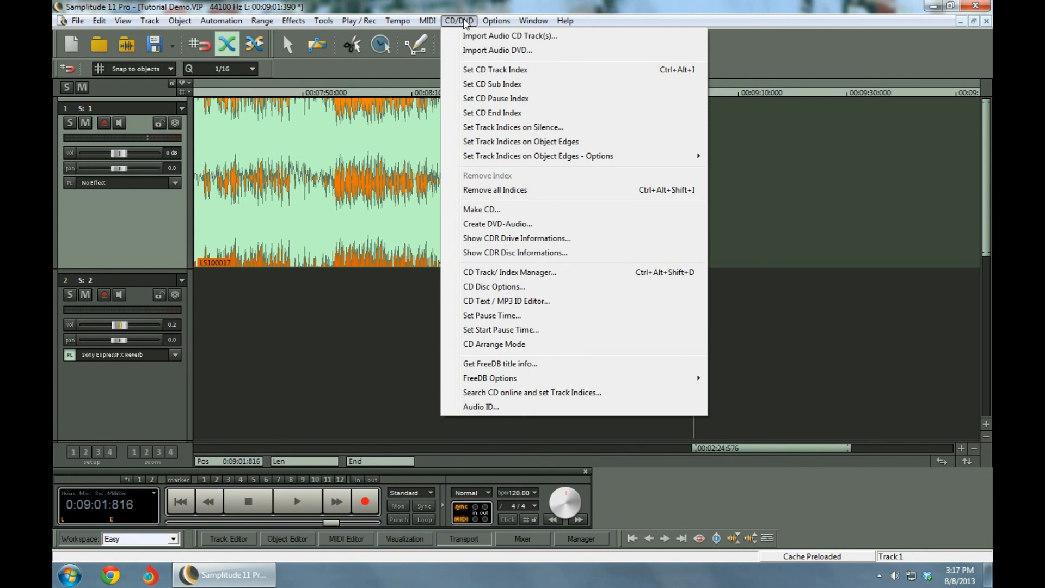
{"action": "mouse_move", "coordinate": [492, 113]}
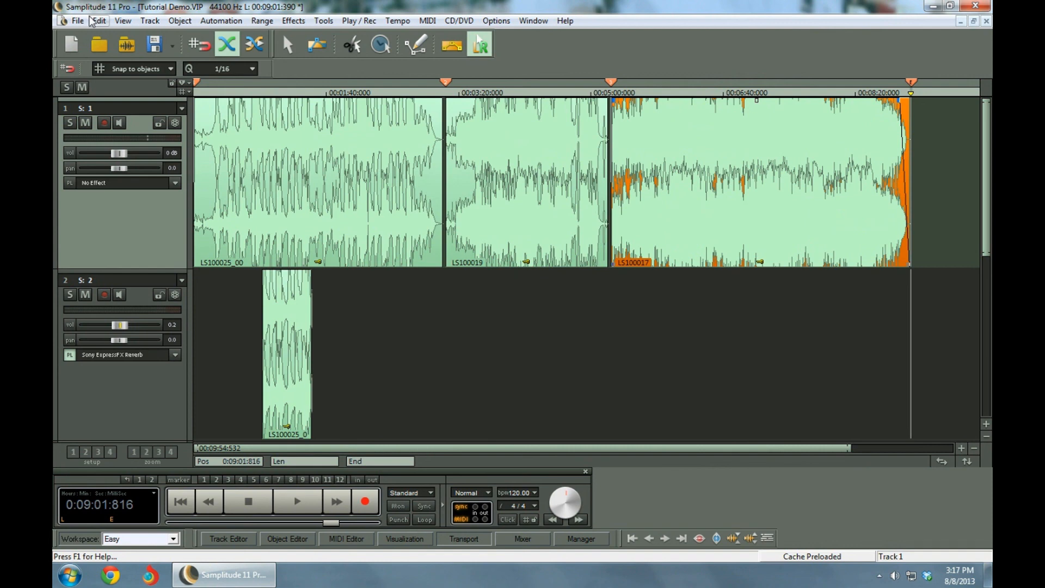
- Save the project as Tutorial Demo.VIP
{"action": "left_click", "coordinate": [77, 20]}
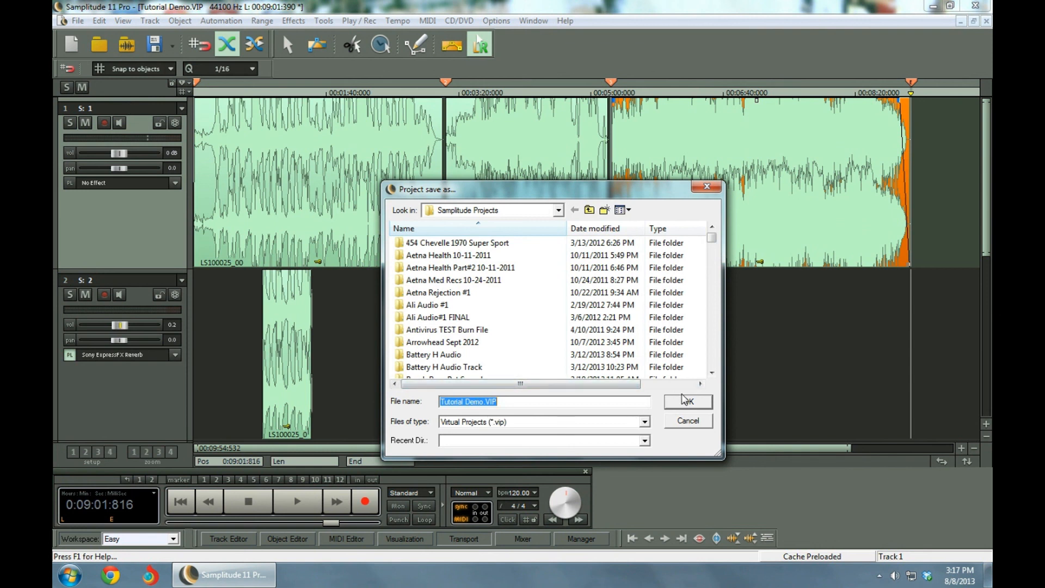
{"action": "left_click", "coordinate": [687, 401]}
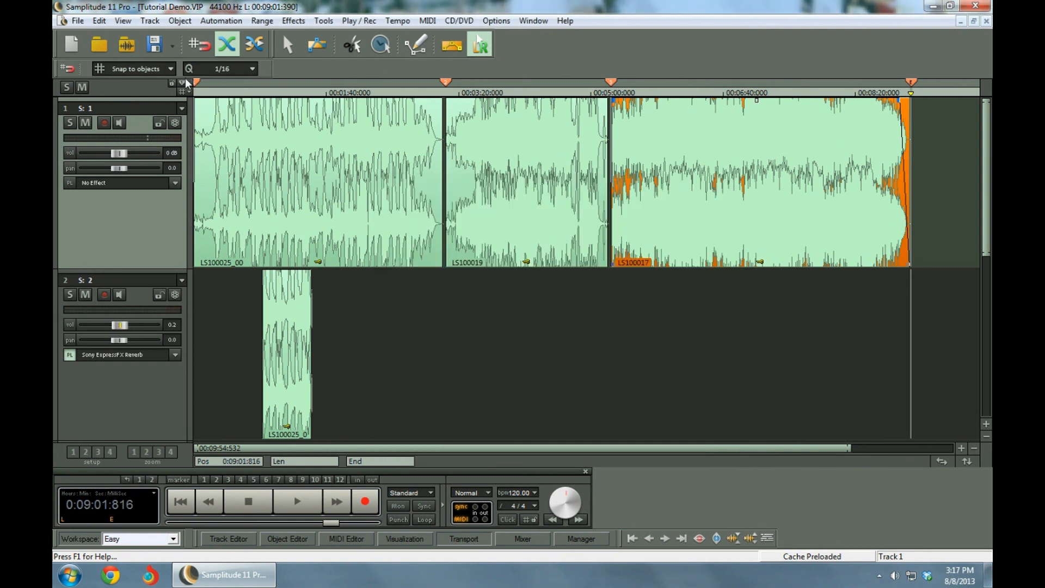
{"action": "mouse_move", "coordinate": [288, 44]}
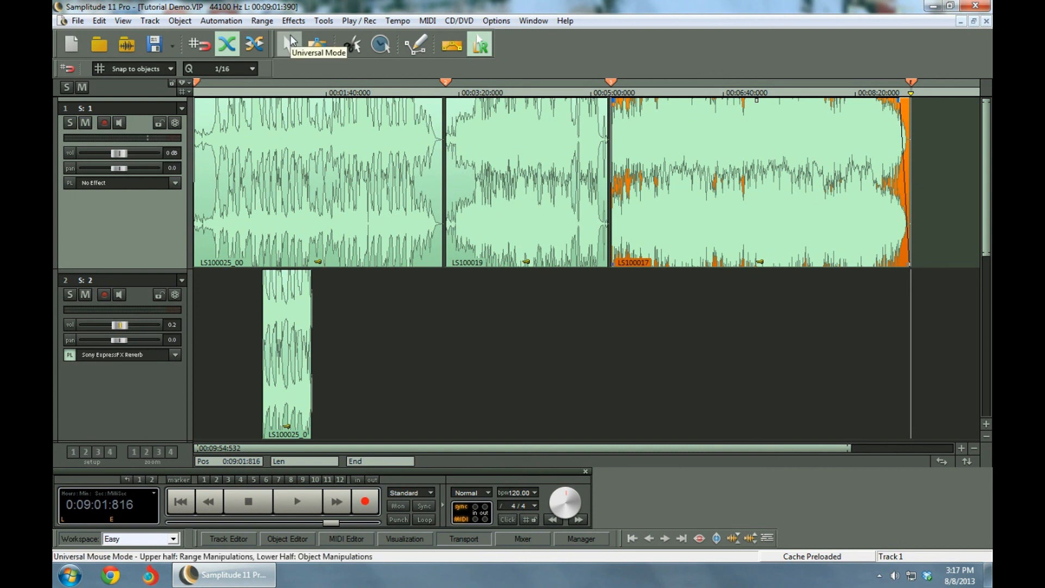
{"action": "left_click", "coordinate": [457, 21]}
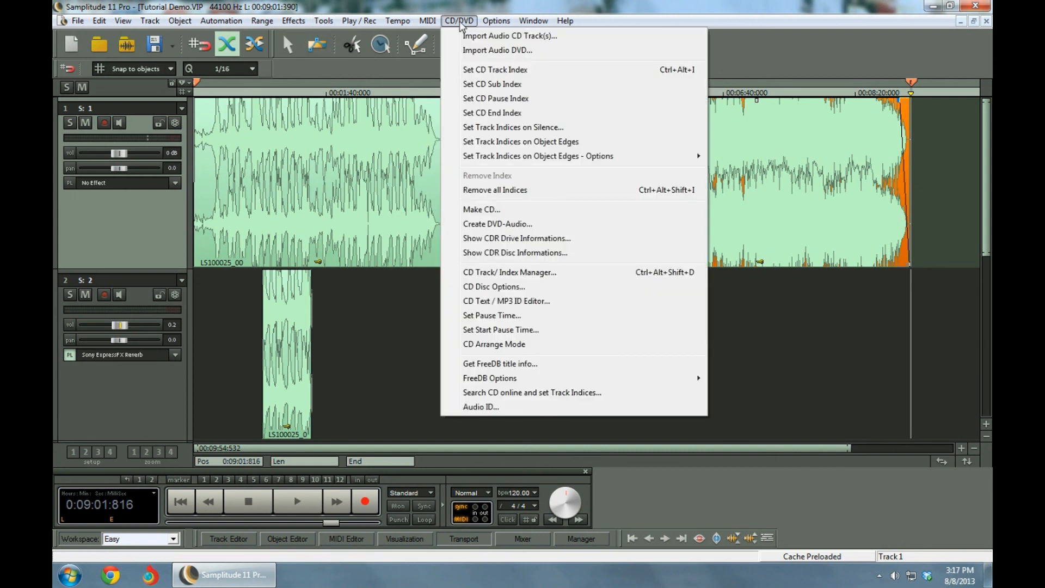
{"action": "mouse_move", "coordinate": [482, 209]}
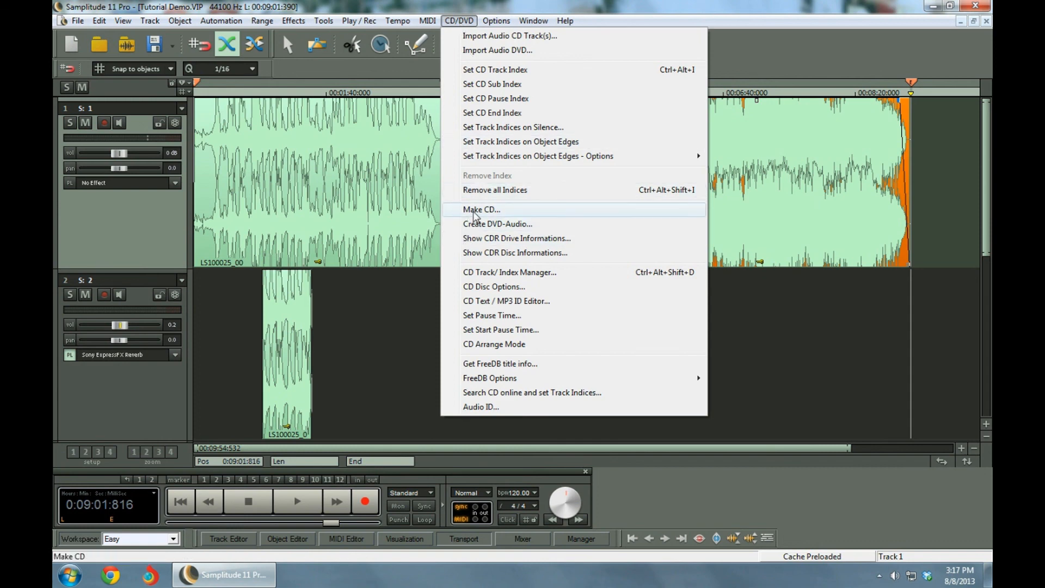
- Burn the project on the fly to CD and dismiss the blank-disc request
{"action": "left_click", "coordinate": [481, 210]}
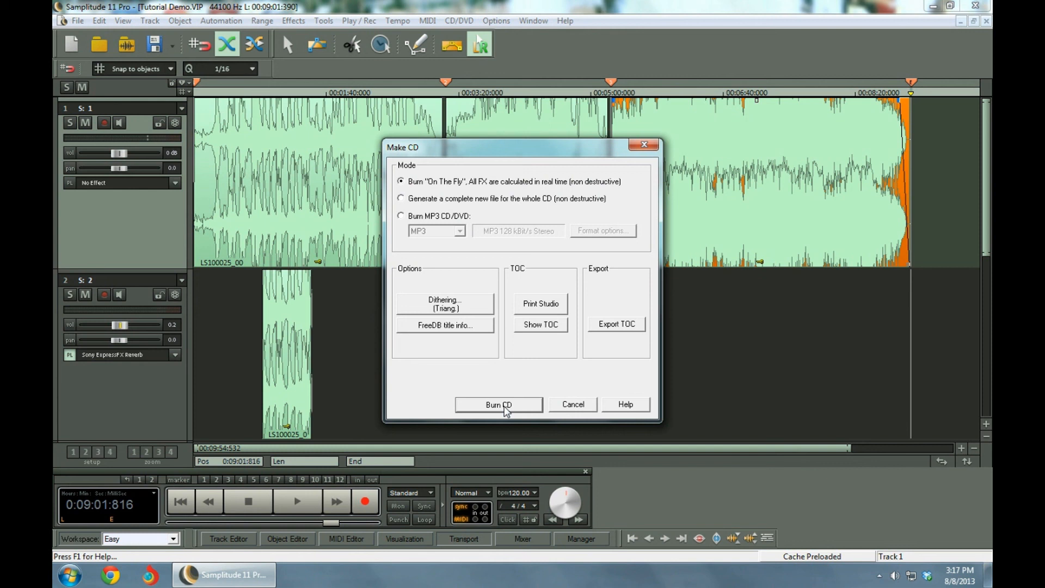
{"action": "left_click", "coordinate": [498, 405]}
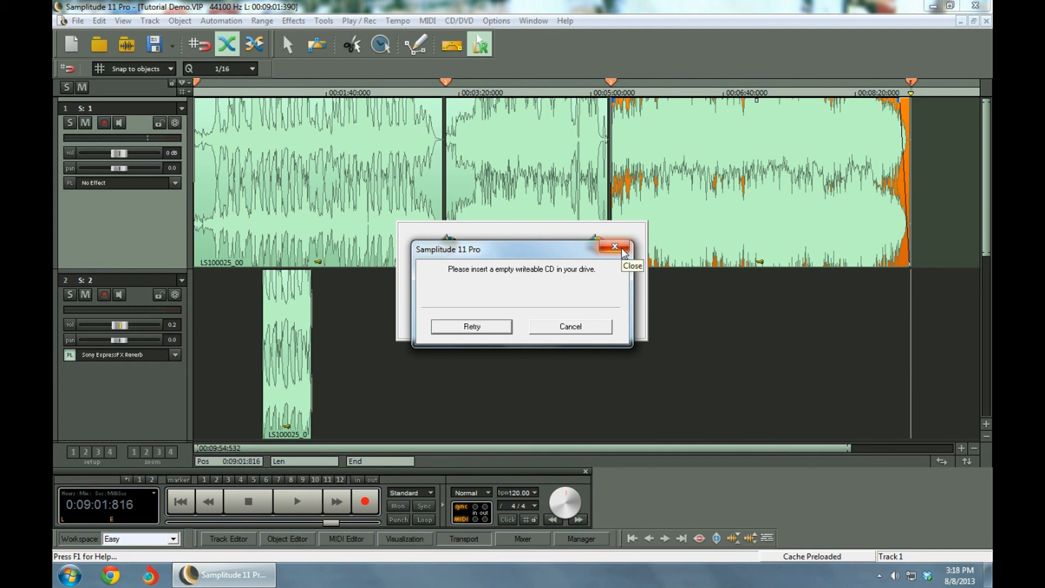
{"action": "left_click", "coordinate": [614, 247]}
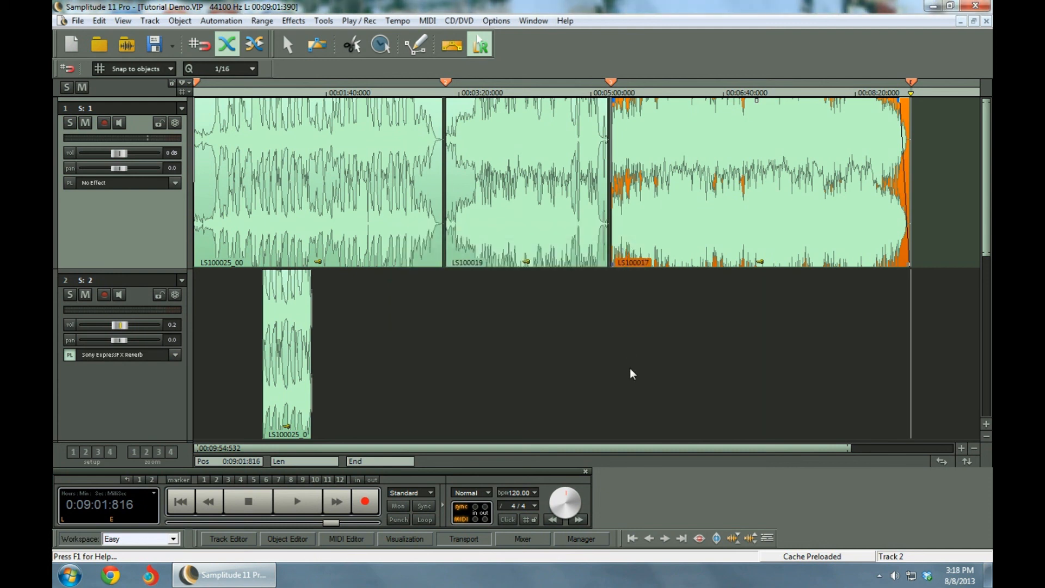
{"action": "mouse_move", "coordinate": [383, 327]}
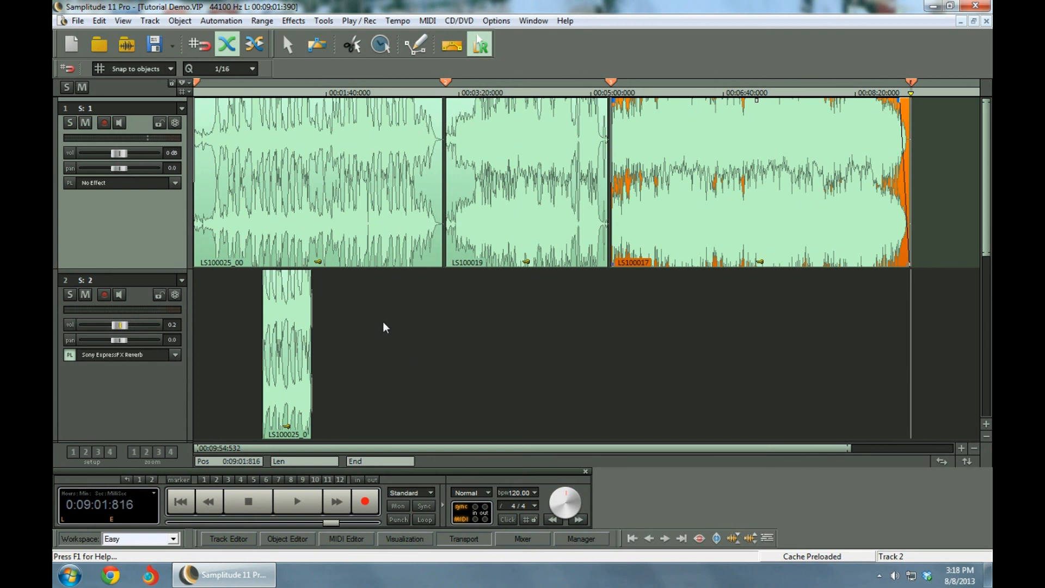